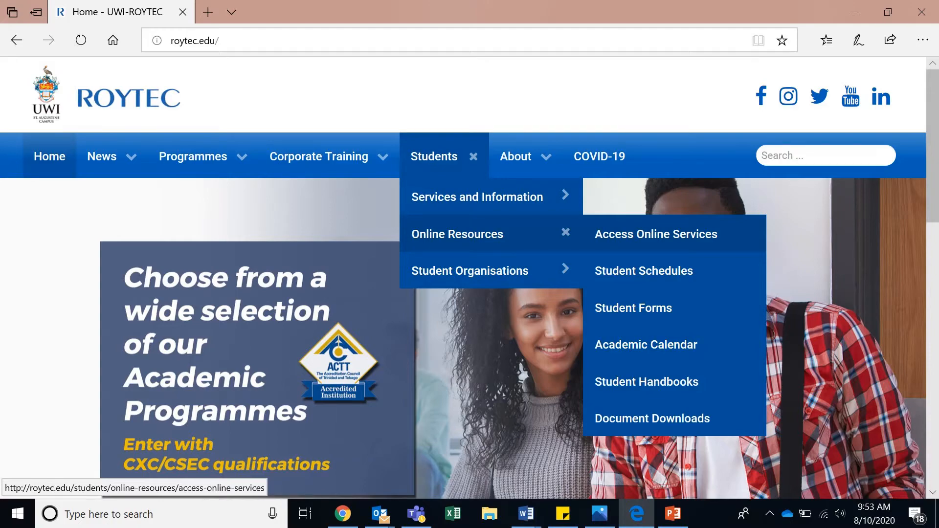
# Go through ROYTEC's Access Online Services to the Banner Student Administration sign-in page.
pyautogui.click(657, 233)
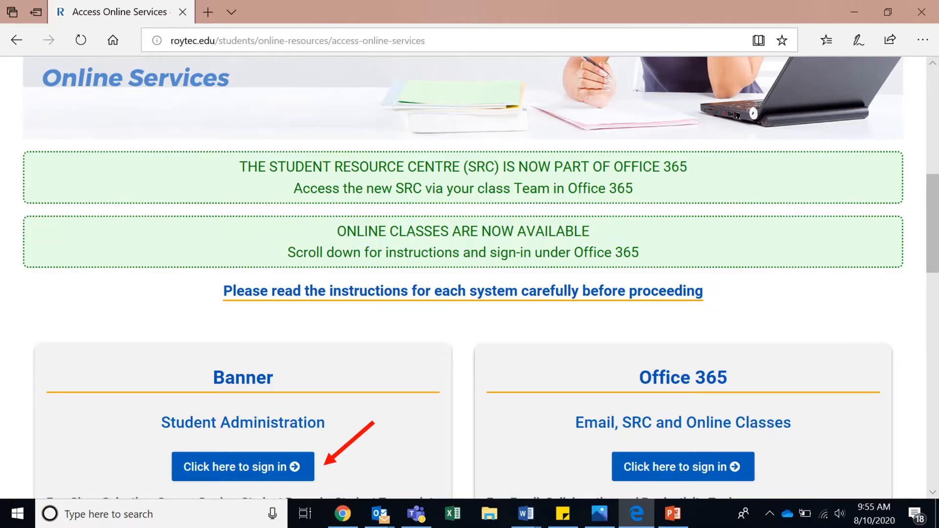
pyautogui.click(243, 466)
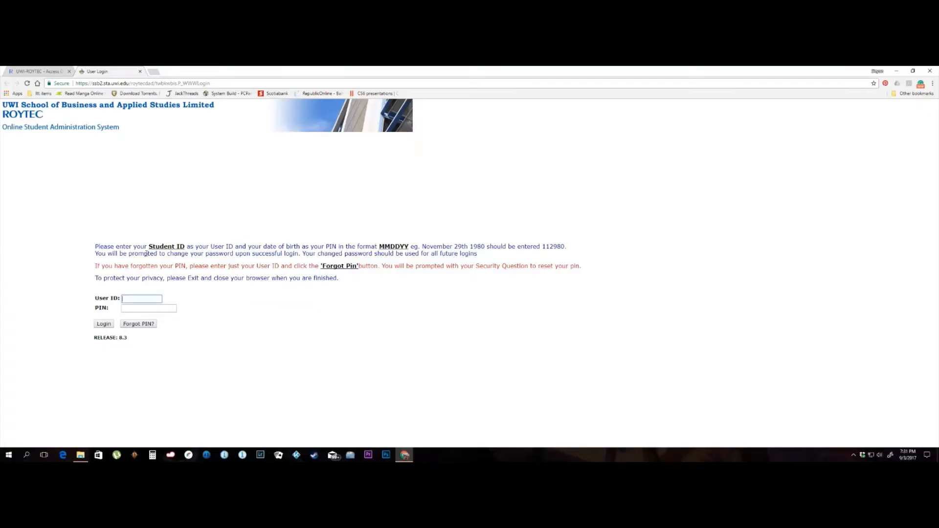
# Log in to Banner with the student ID and MMDDYY birth-date PIN.
pyautogui.doubleClick(167, 247)
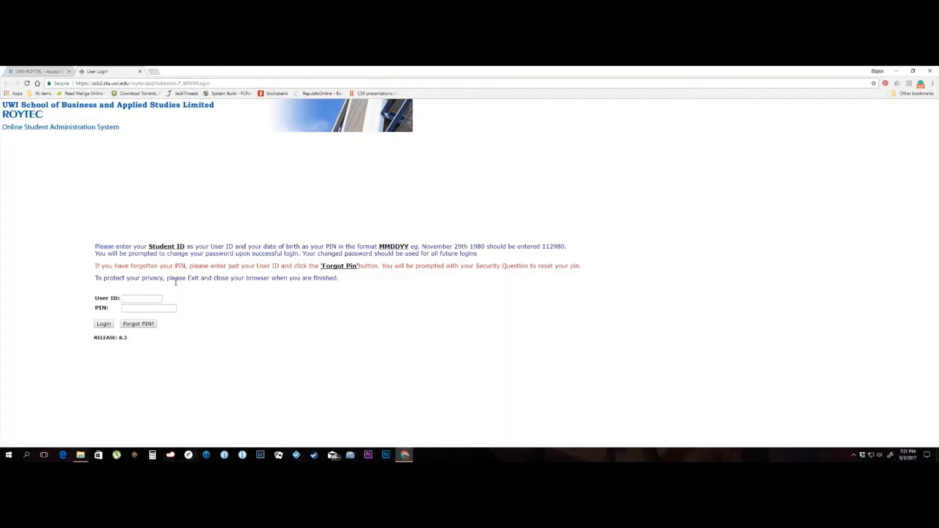
pyautogui.write('20170463')
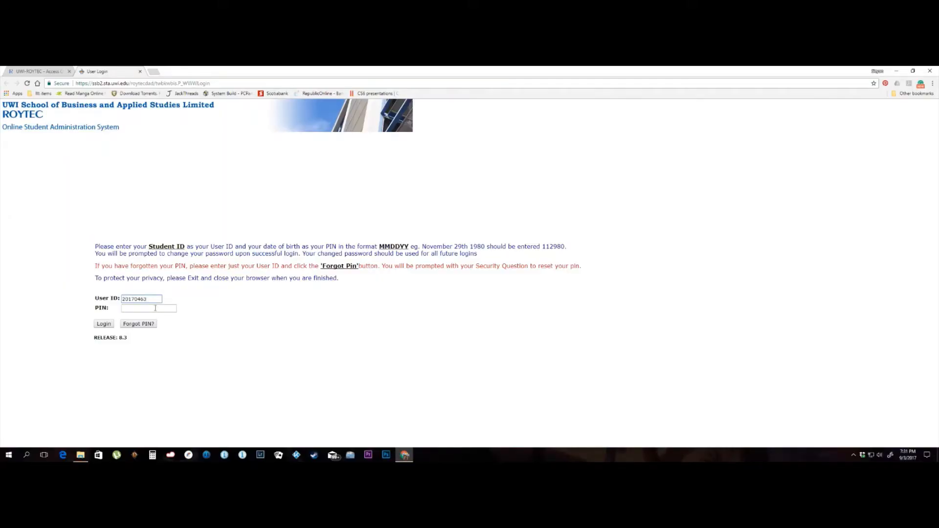
pyautogui.write('•')
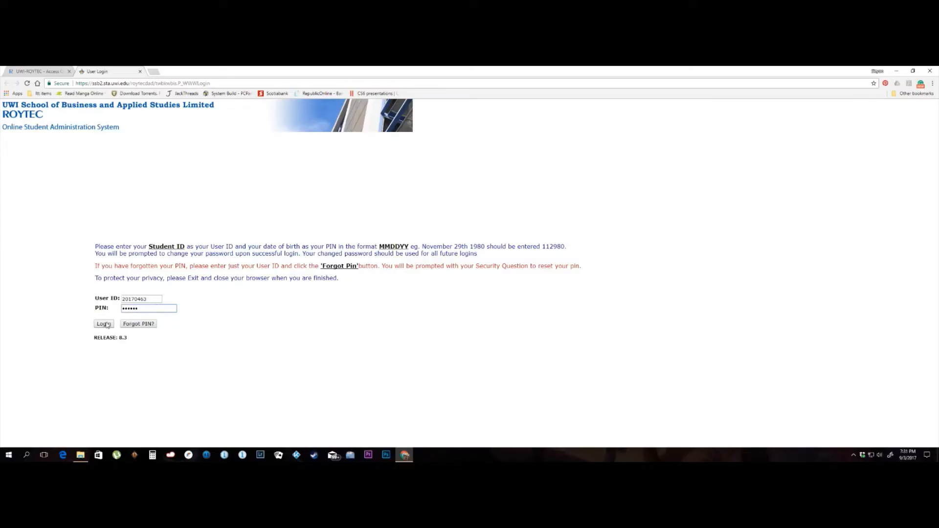
pyautogui.click(103, 324)
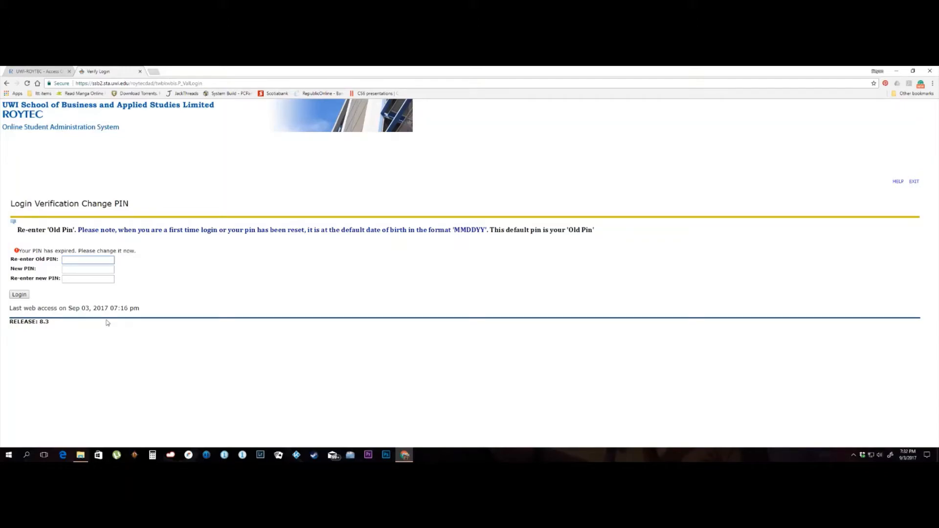
# Enter the old PIN and the new PIN twice, and submit the PIN change.
pyautogui.click(88, 260)
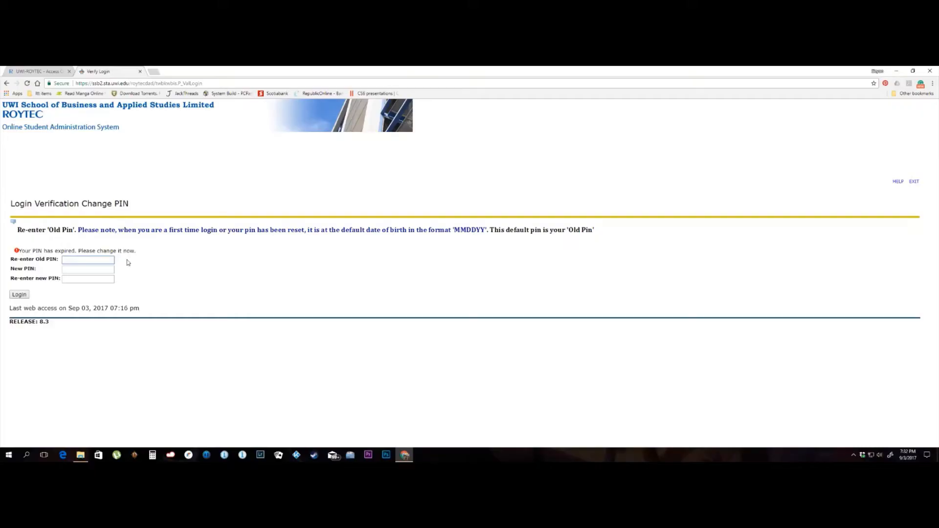
pyautogui.click(89, 259)
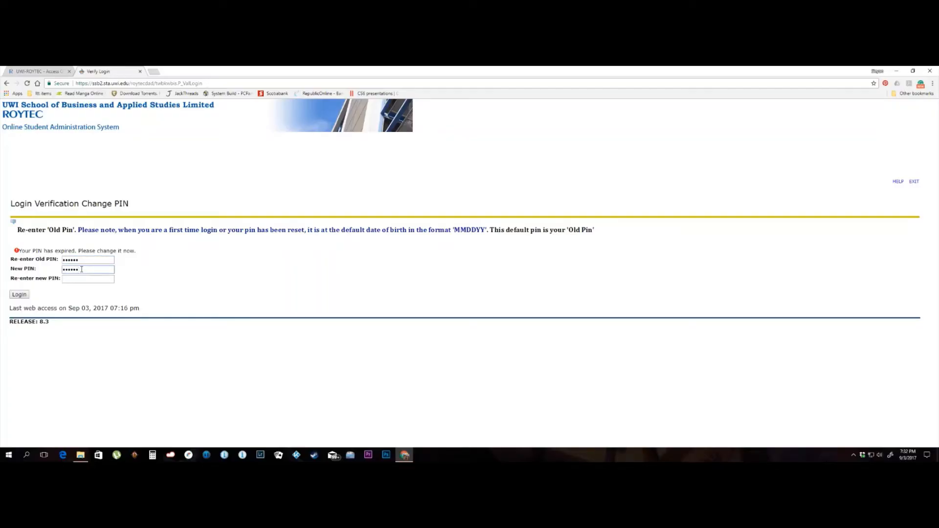
pyautogui.write('••')
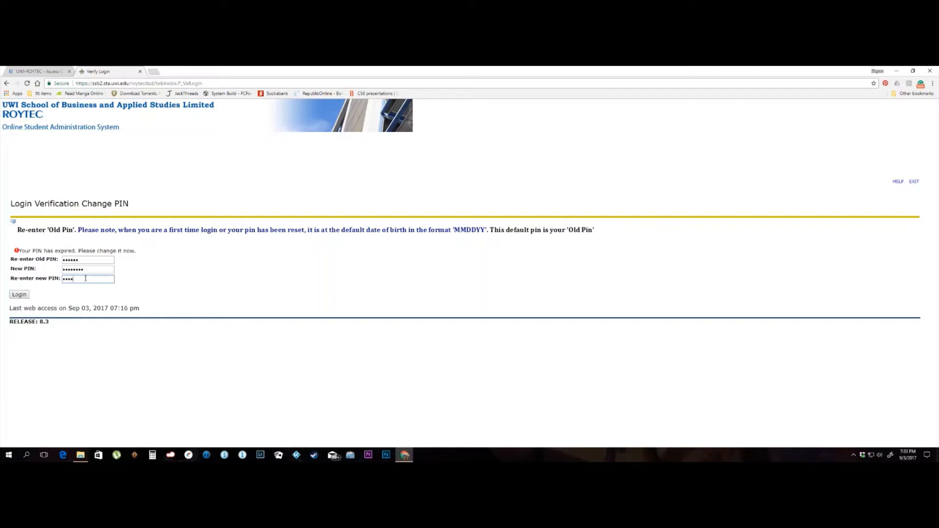
pyautogui.write('••••')
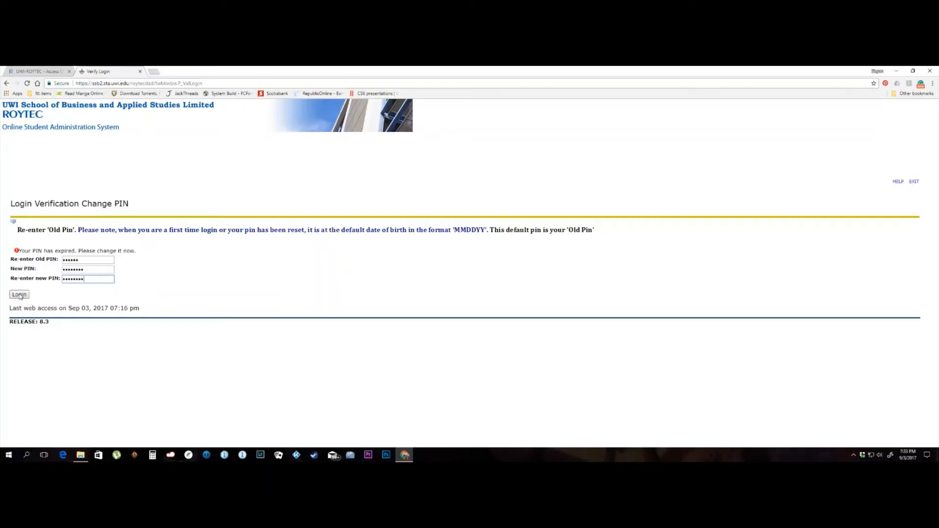
pyautogui.click(18, 294)
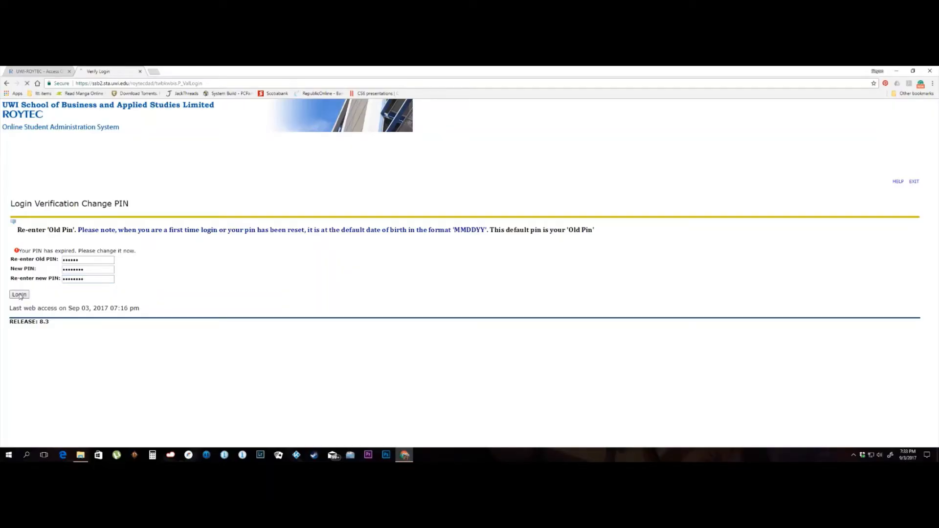
pyautogui.click(18, 295)
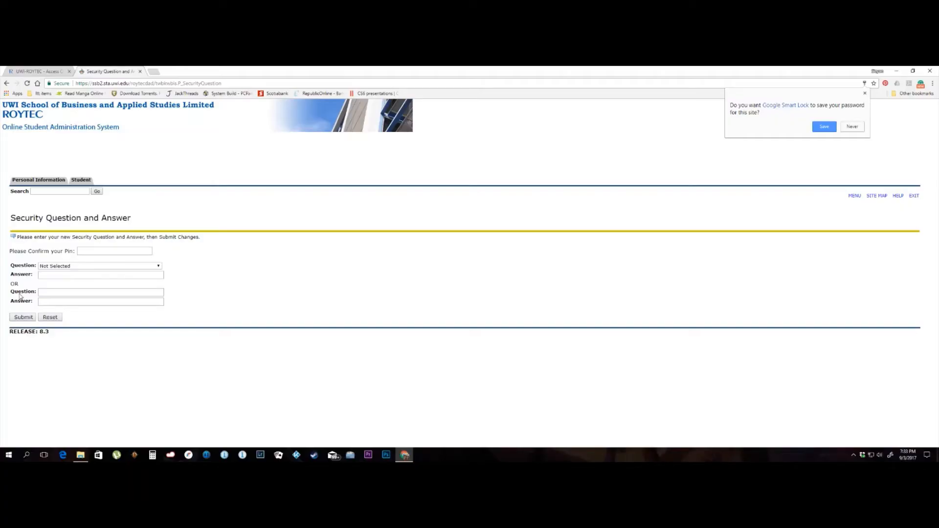
pyautogui.moveTo(30, 288)
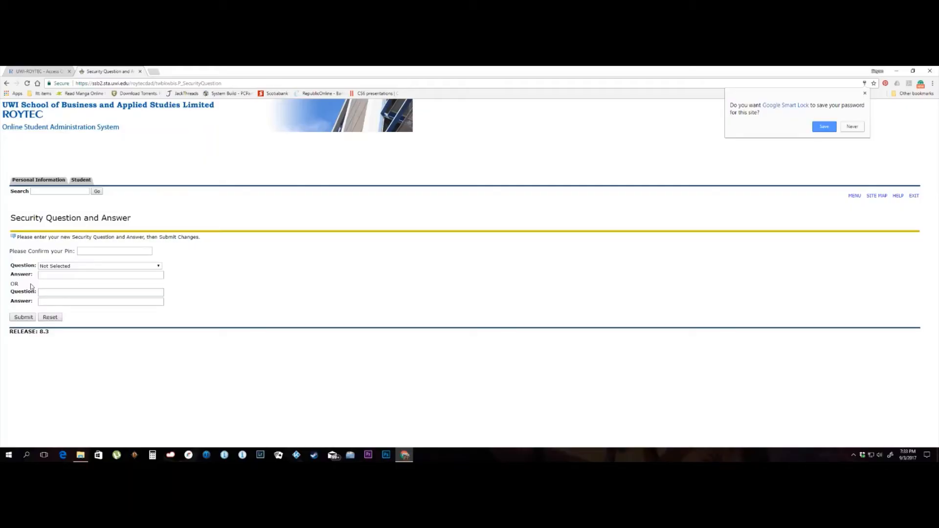
# Confirm the new PIN on the security question setup page.
pyautogui.click(114, 251)
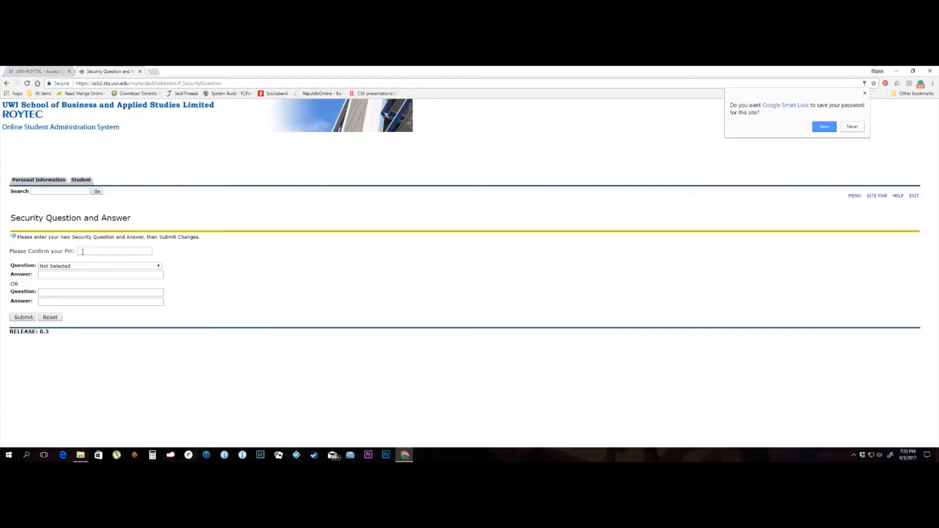
pyautogui.click(852, 126)
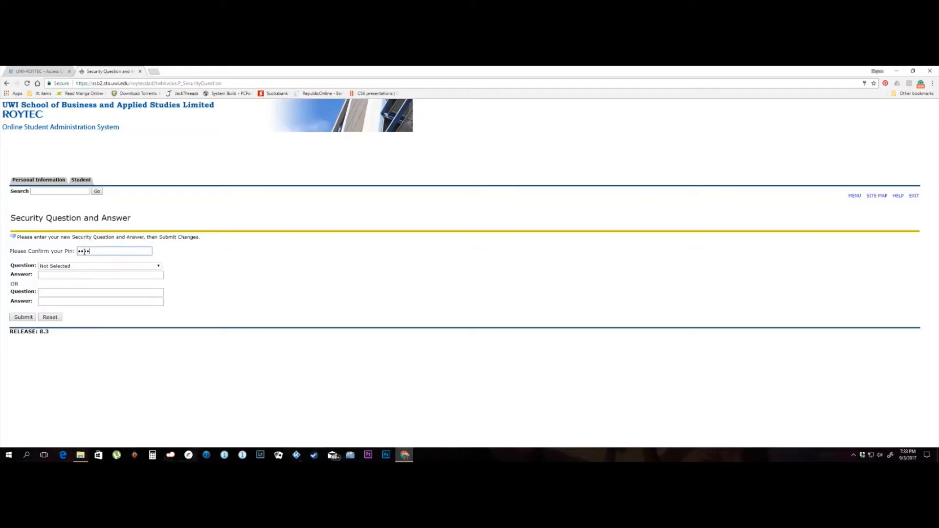
pyautogui.write('••••')
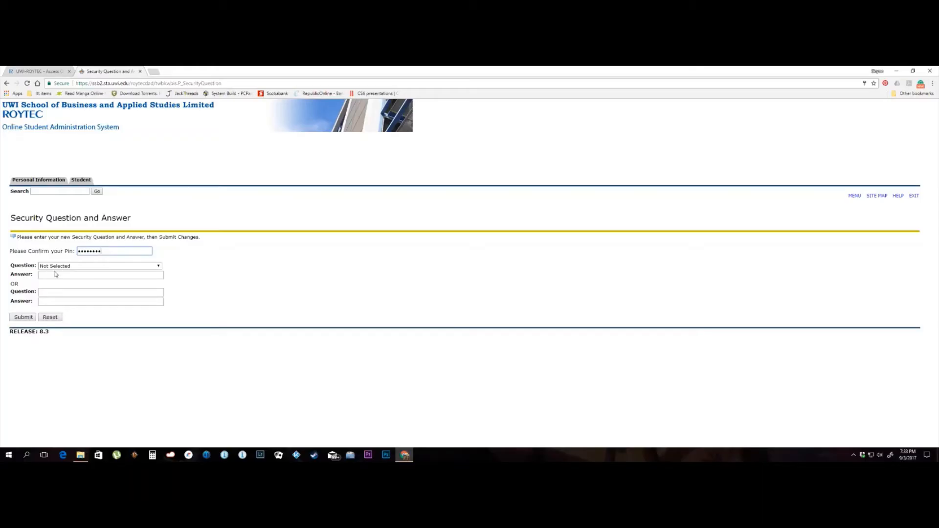
# Write the custom question 'Who is your dog' with its answer and submit.
pyautogui.click(100, 292)
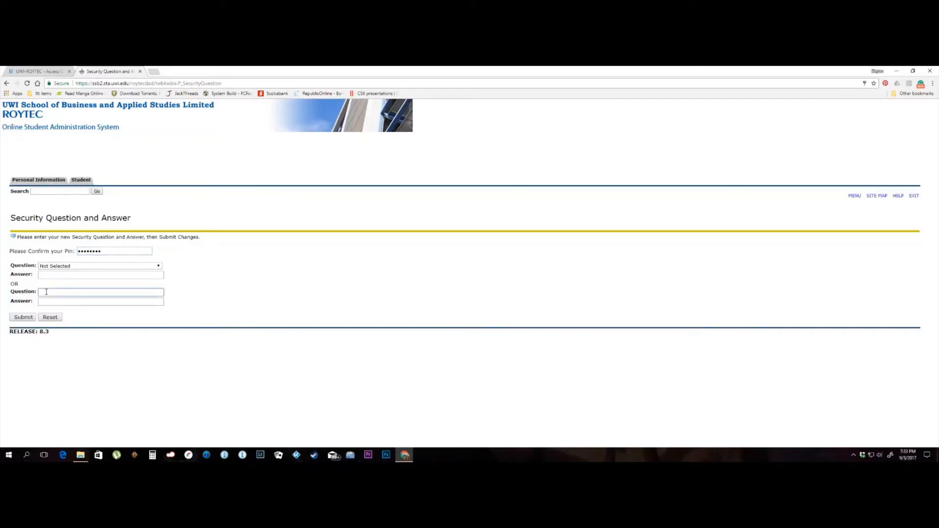
pyautogui.write('wha')
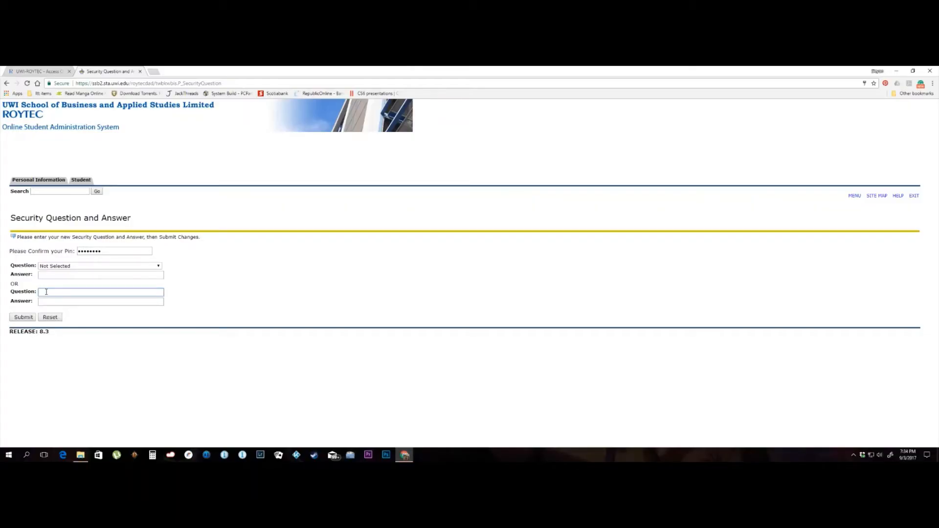
pyautogui.write('wh')
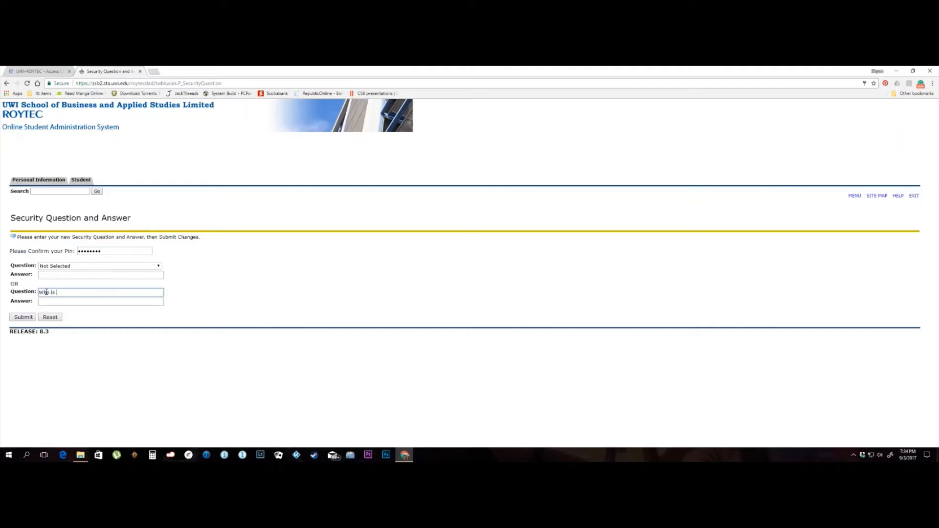
pyautogui.write('your')
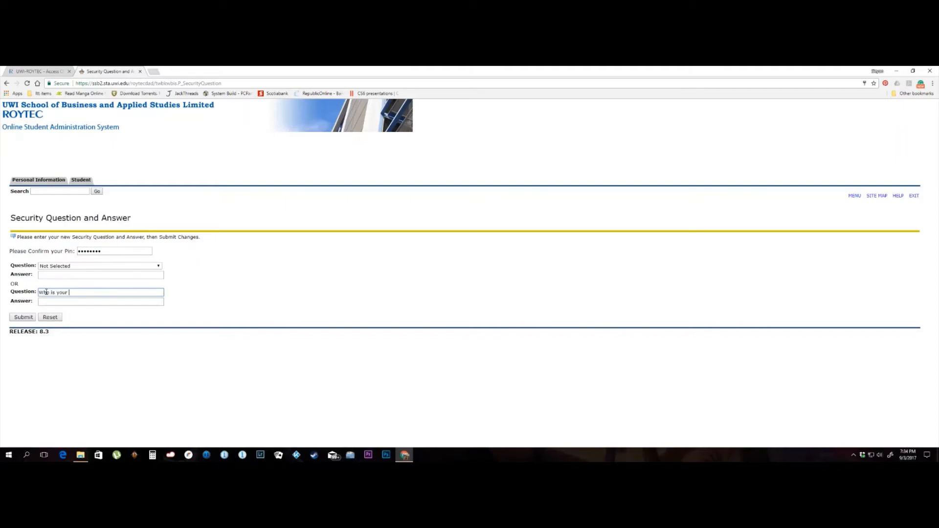
pyautogui.write('d')
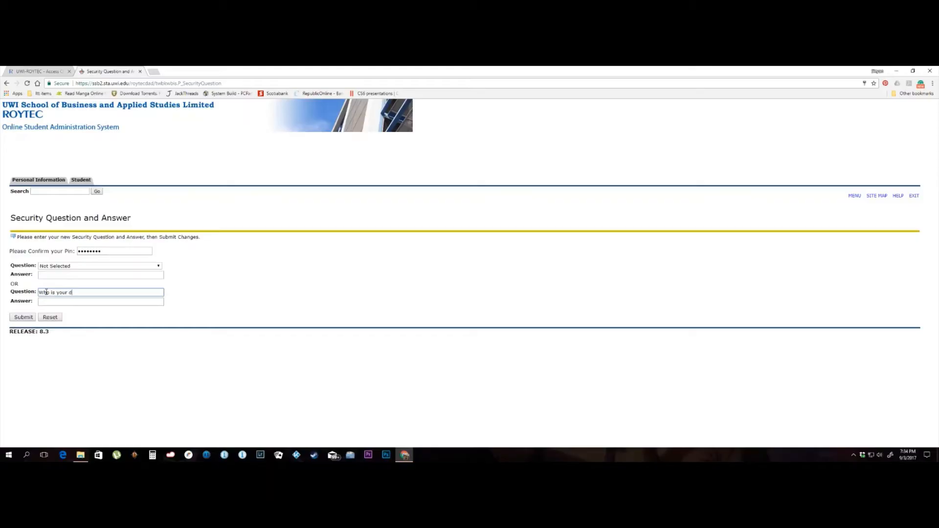
pyautogui.write('og')
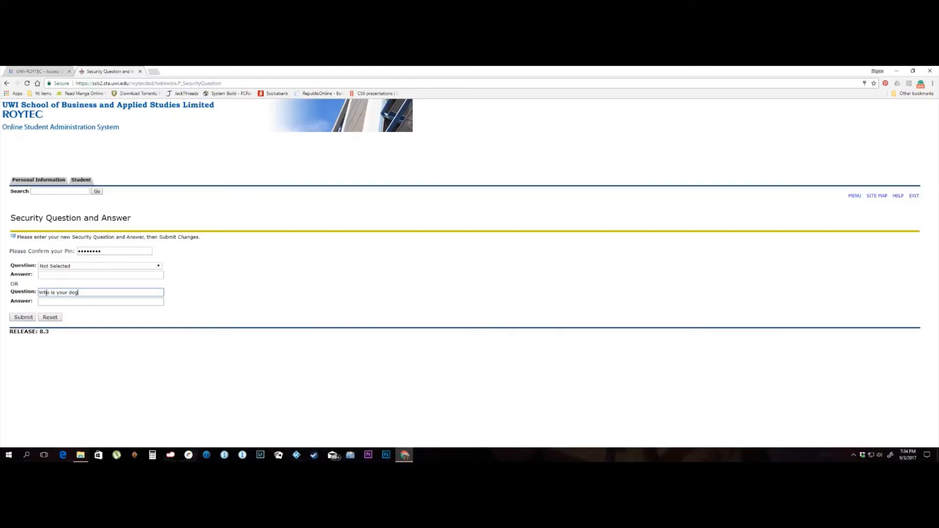
pyautogui.write('c')
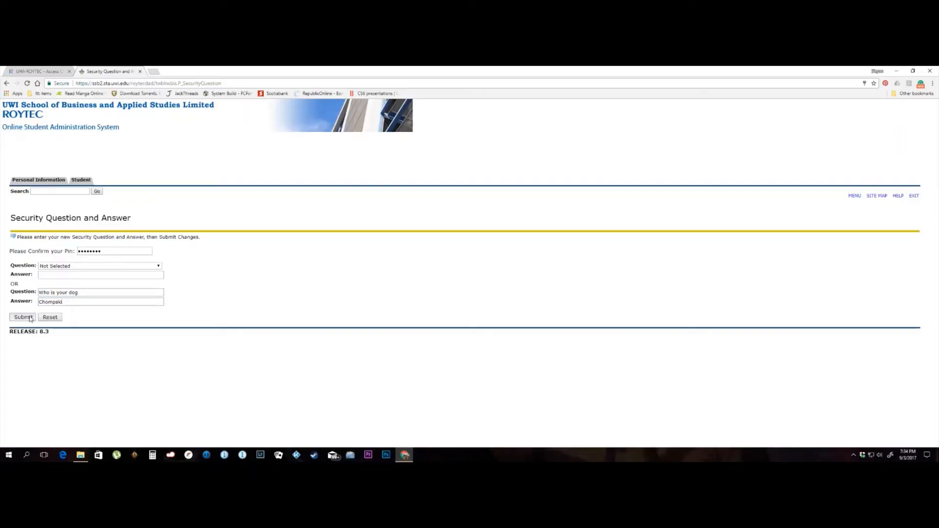
pyautogui.click(22, 317)
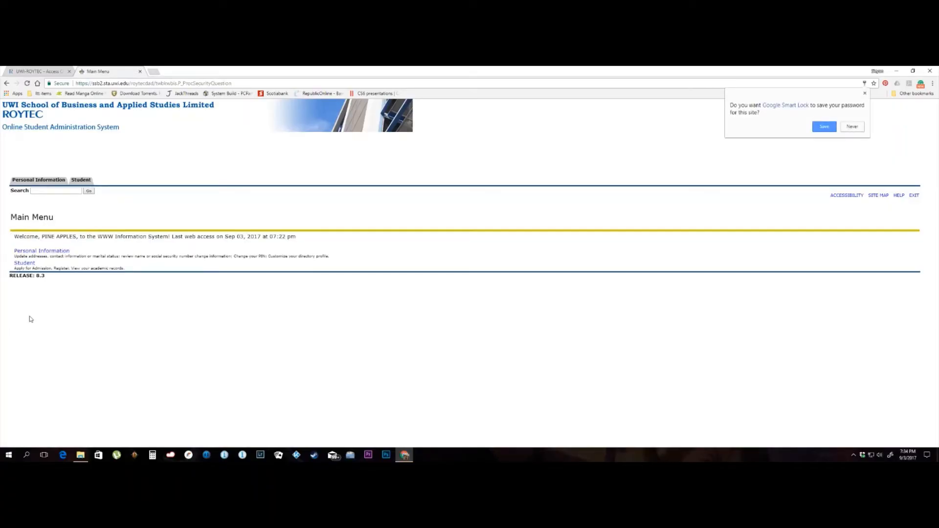
pyautogui.moveTo(33, 319)
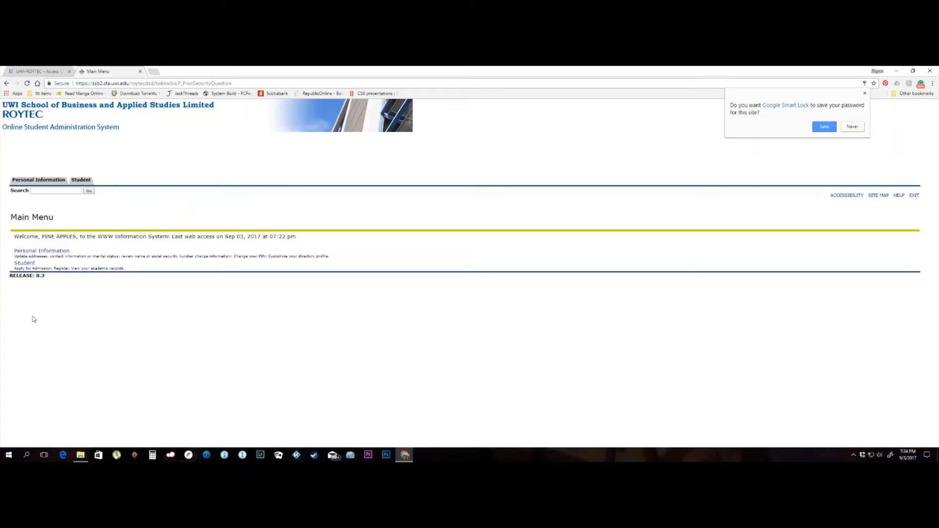
pyautogui.moveTo(42, 256)
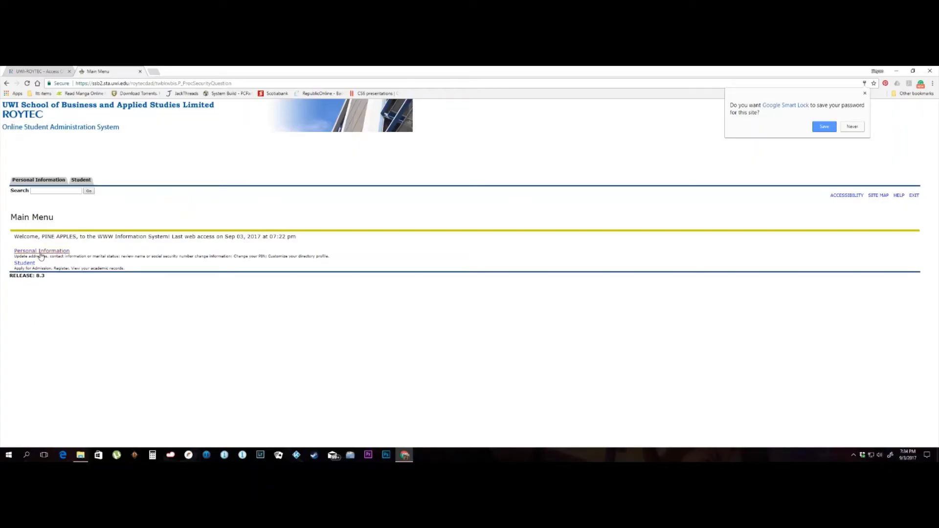
pyautogui.moveTo(42, 251)
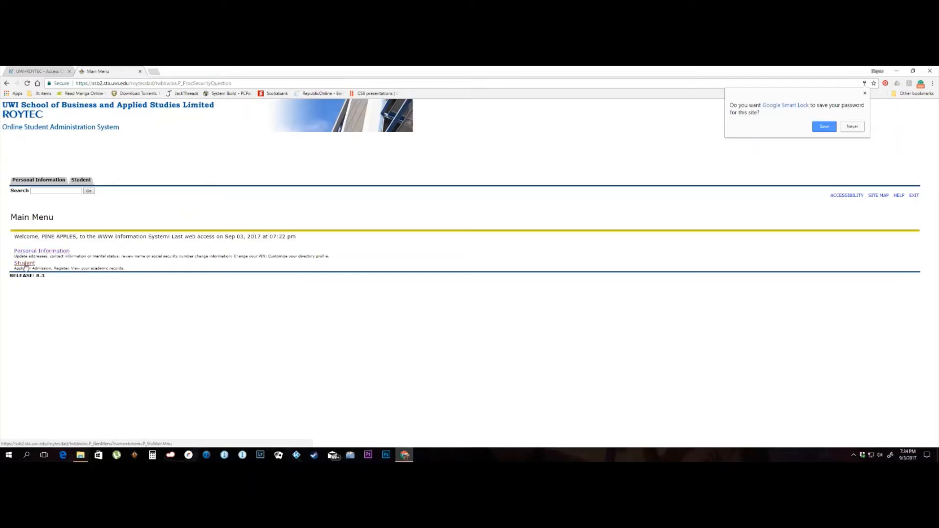
# Navigate Student > Registration > Add or Drop Classes from the Main Menu.
pyautogui.click(23, 263)
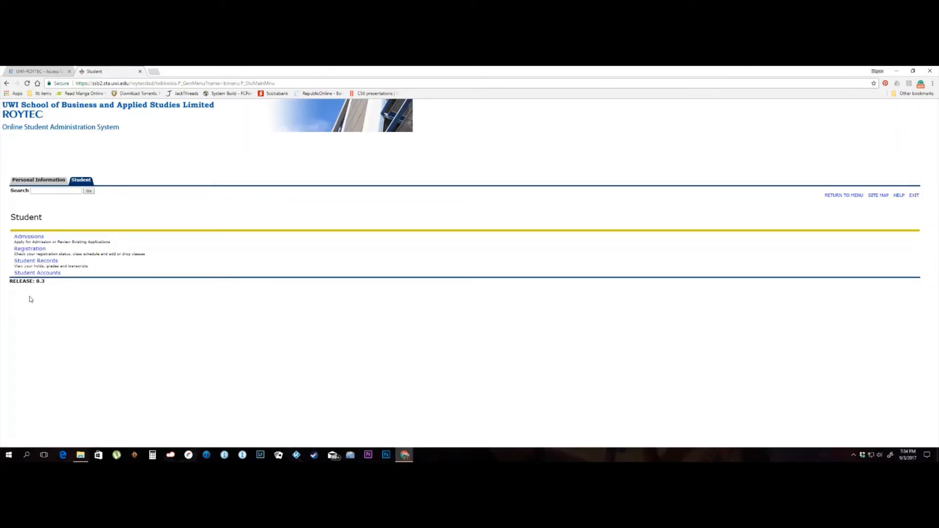
pyautogui.moveTo(34, 252)
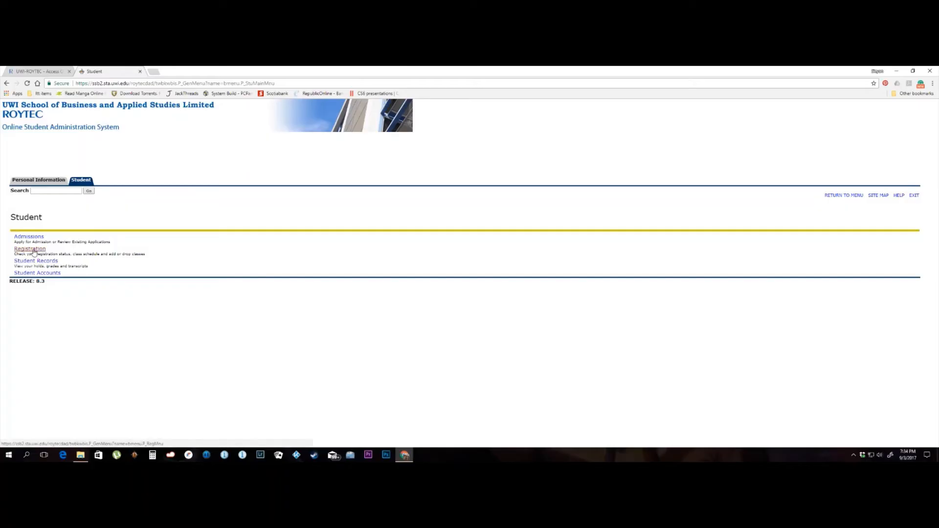
pyautogui.click(30, 248)
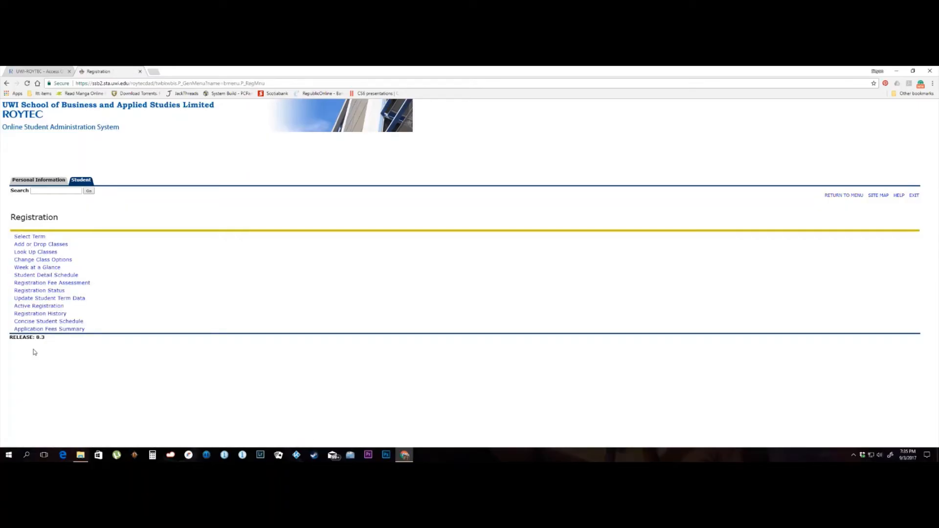
pyautogui.moveTo(77, 358)
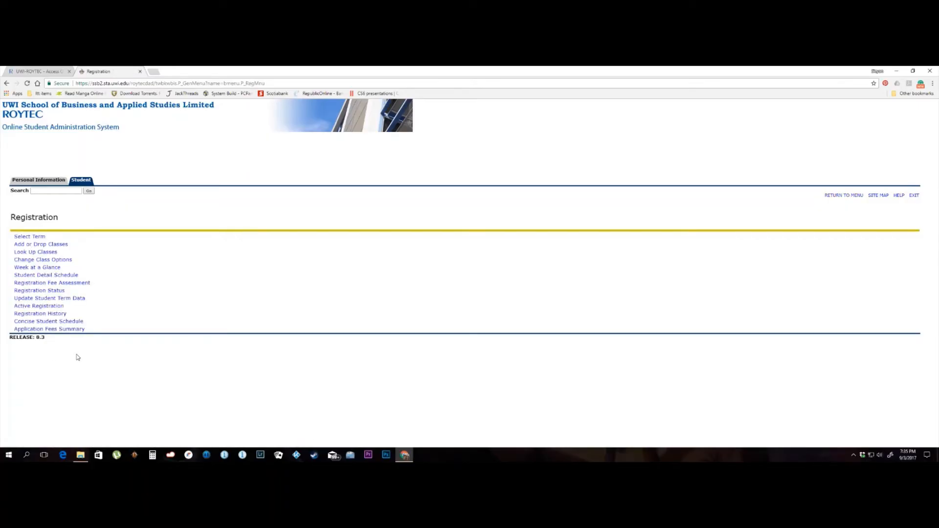
pyautogui.moveTo(49, 267)
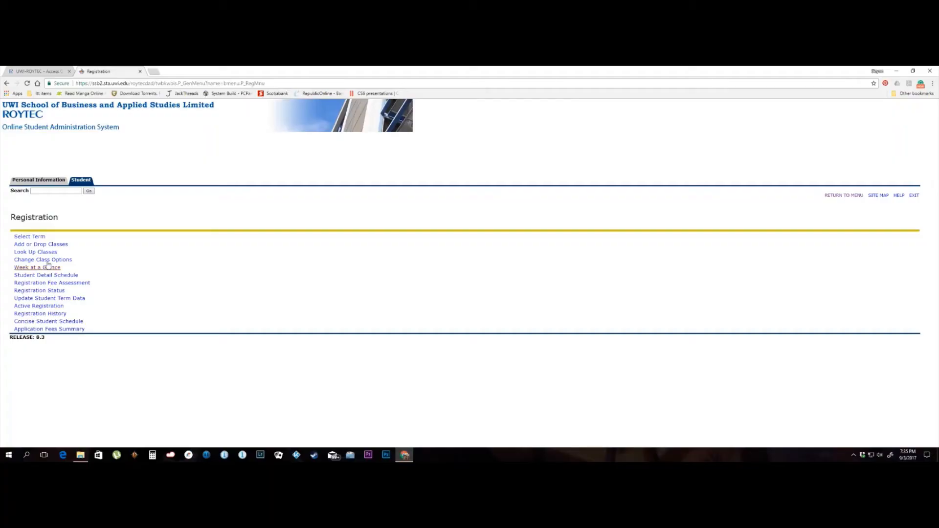
pyautogui.click(40, 244)
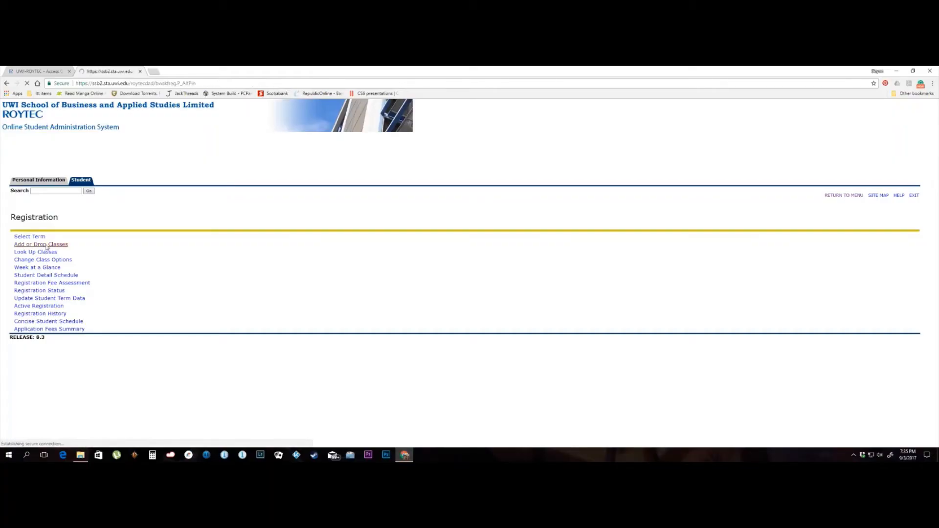
# Submit 2017/2018 Term I as the registration term to reach the worksheet.
pyautogui.click(29, 236)
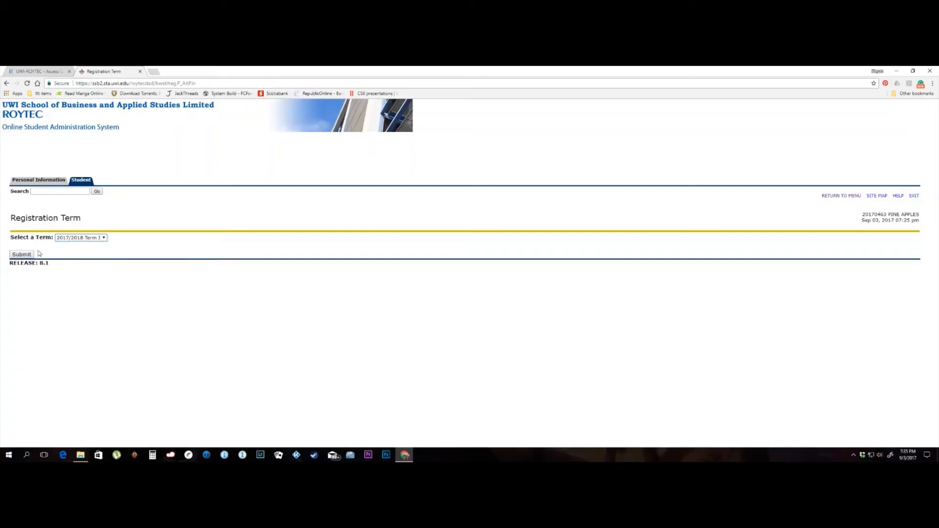
pyautogui.click(21, 255)
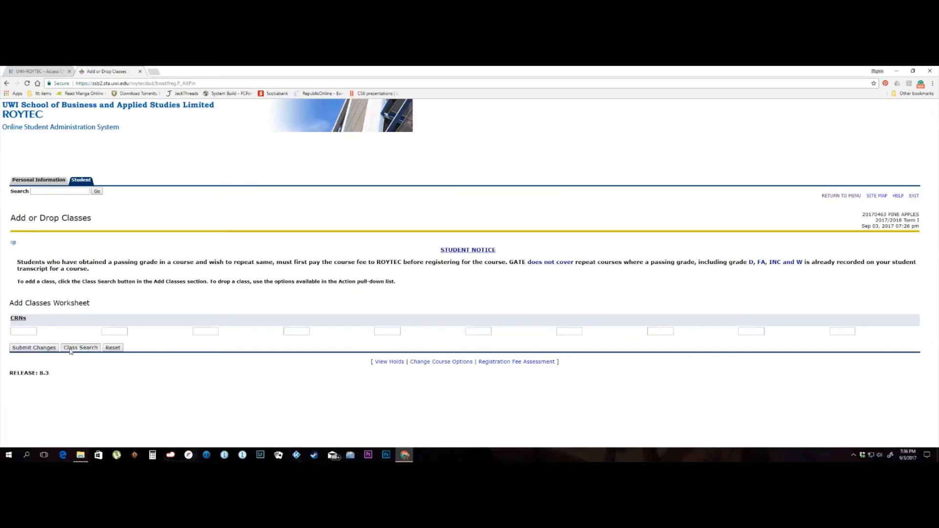
# Run a class search with subject Information Technology and campus North Campus.
pyautogui.click(80, 348)
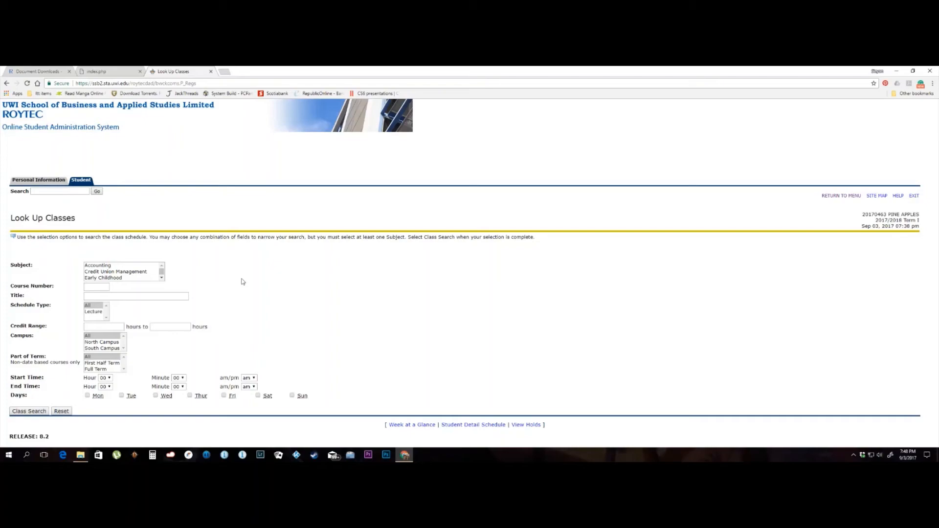
pyautogui.moveTo(185, 276)
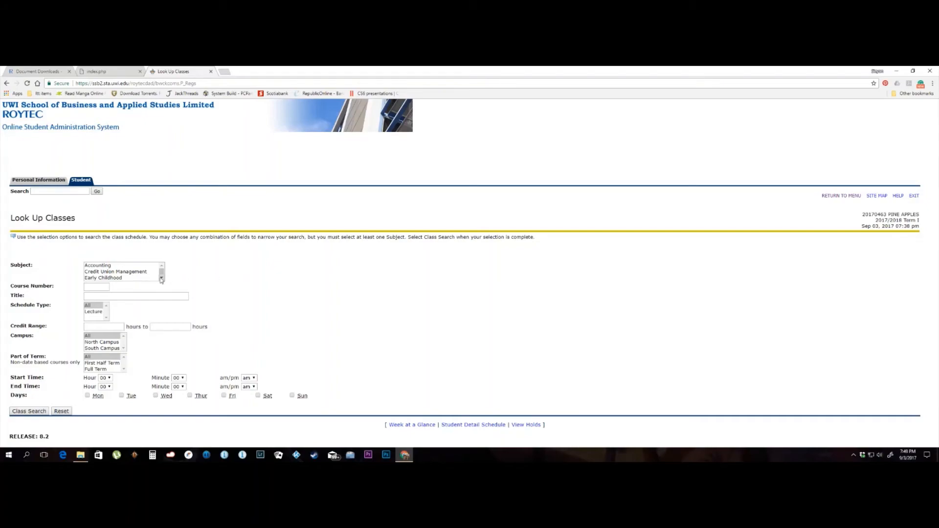
pyautogui.click(161, 279)
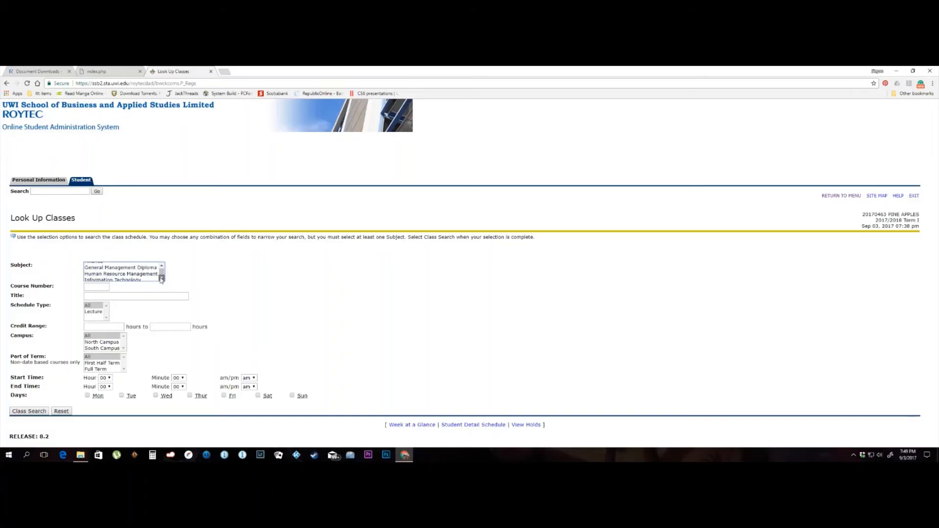
pyautogui.click(117, 276)
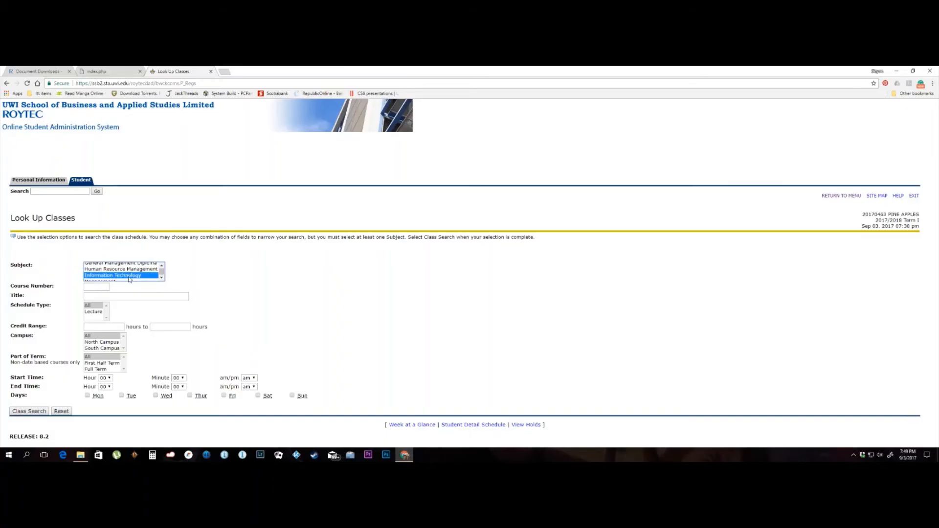
pyautogui.click(102, 341)
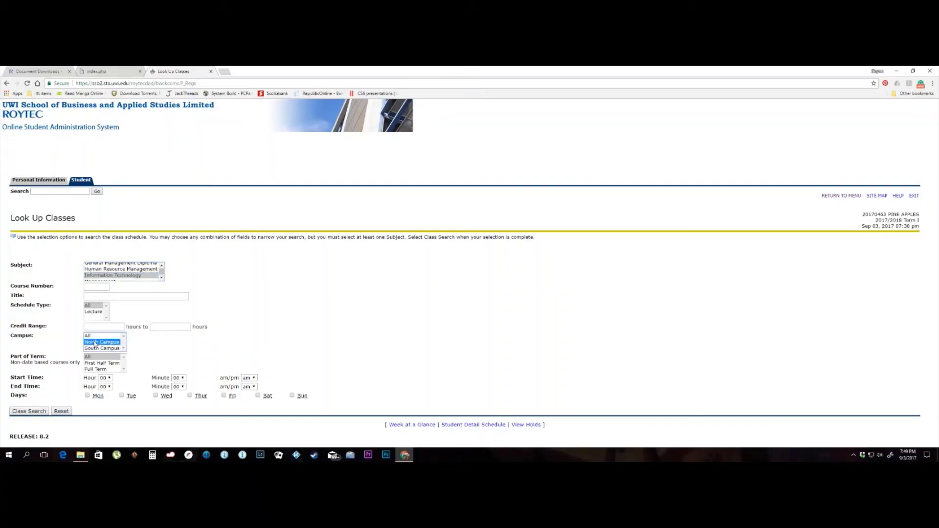
pyautogui.moveTo(35, 411)
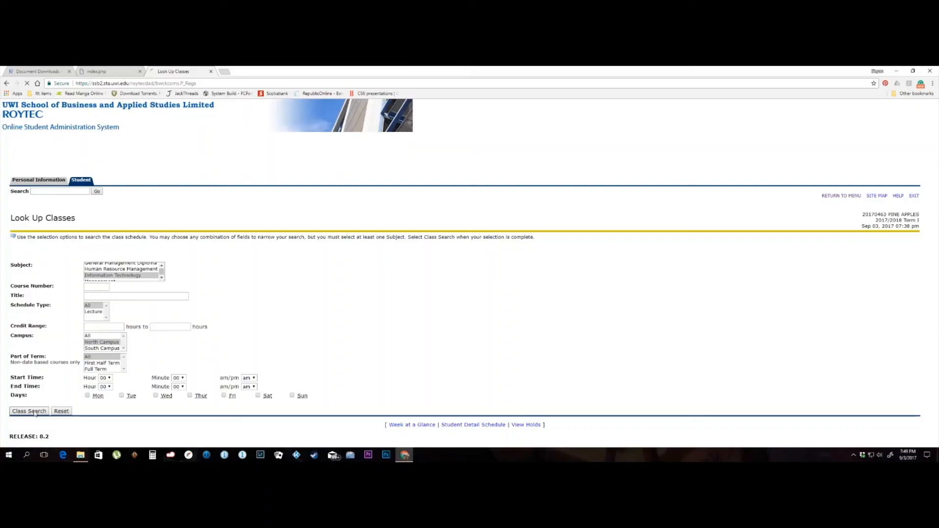
pyautogui.click(29, 411)
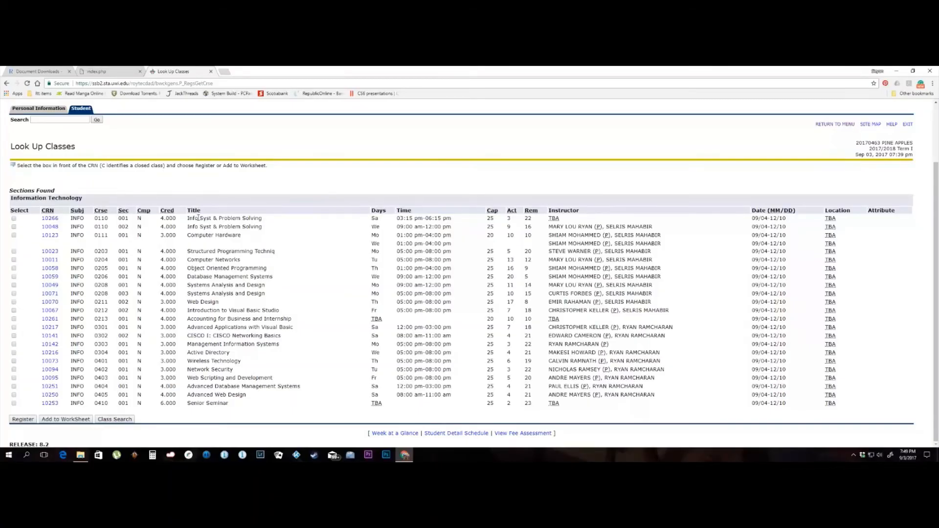
pyautogui.moveTo(282, 222)
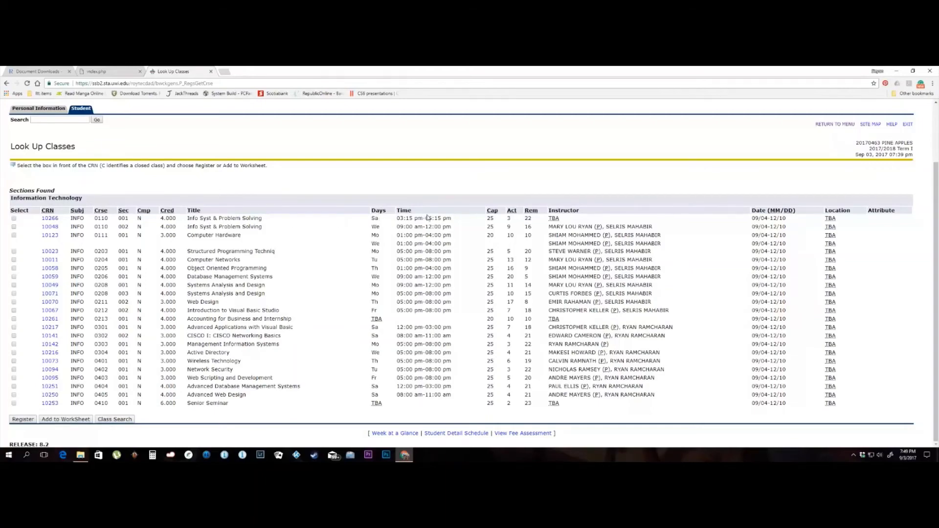
pyautogui.moveTo(483, 219)
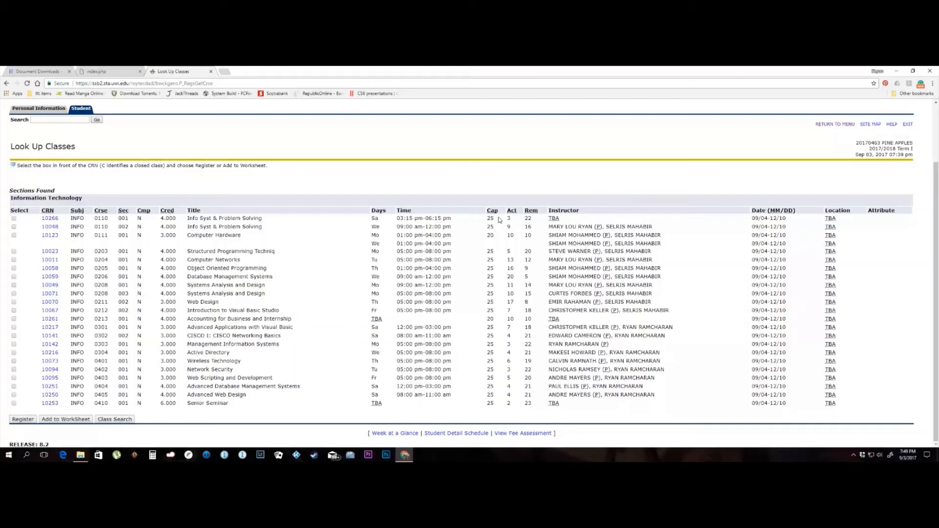
pyautogui.moveTo(527, 226)
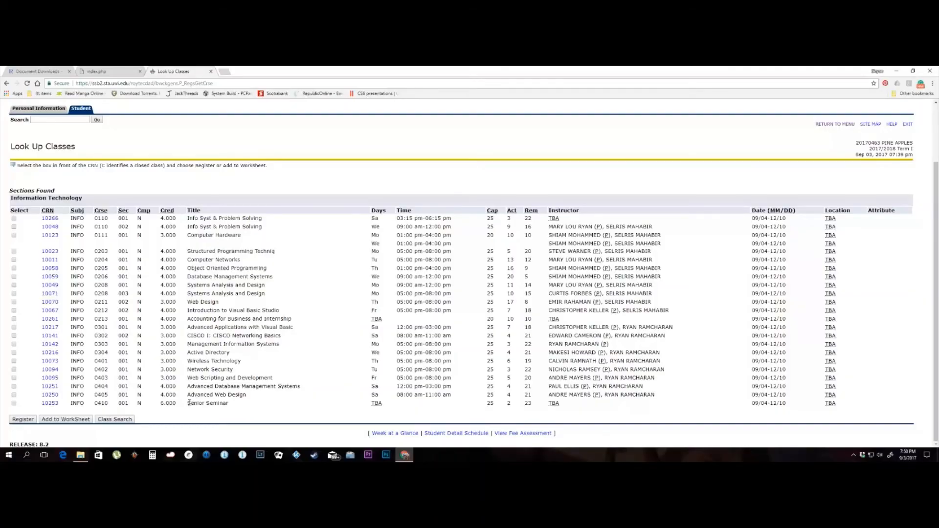
pyautogui.moveTo(47, 403)
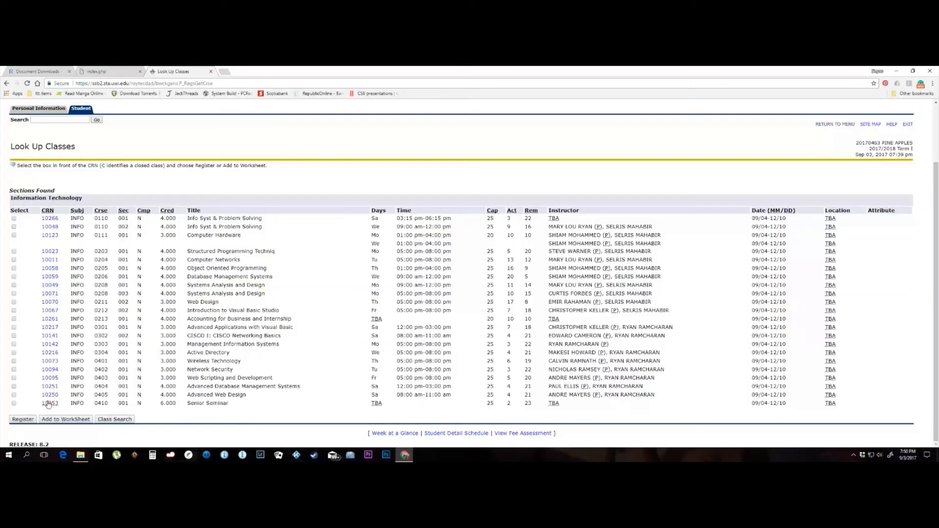
# Select Senior Seminar (CRN 10253) in the results and register for it.
pyautogui.click(13, 403)
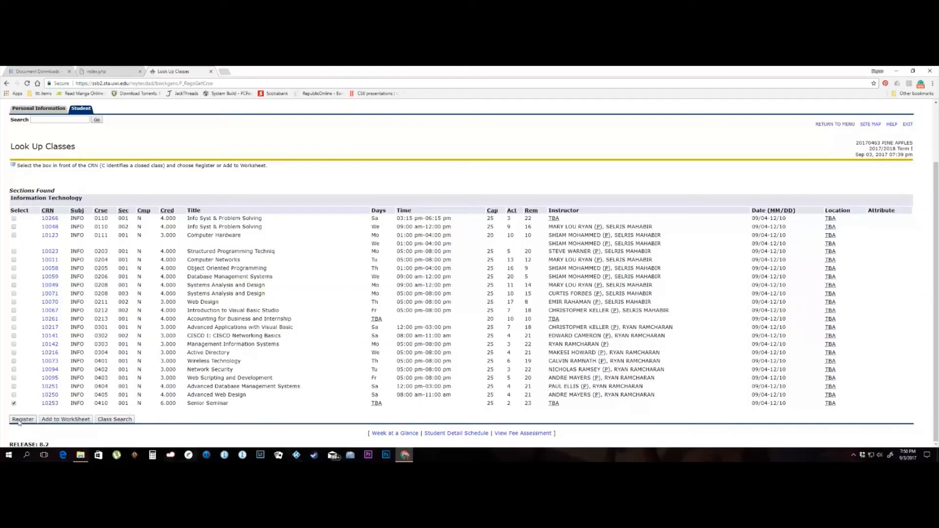
pyautogui.click(22, 419)
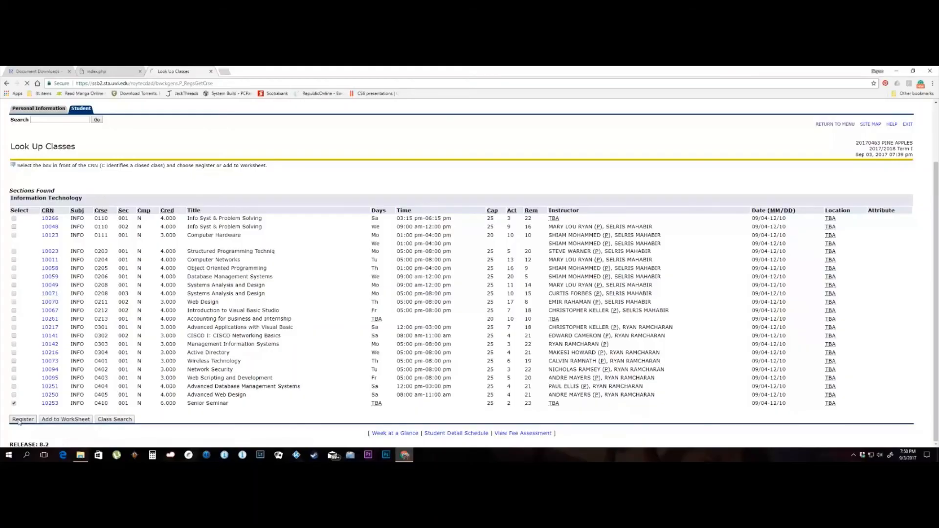
pyautogui.click(22, 419)
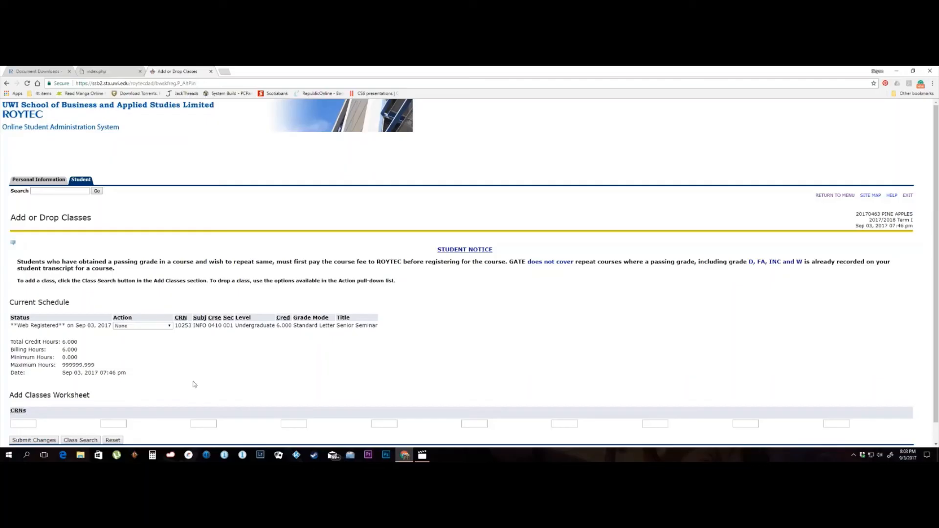
pyautogui.moveTo(91, 446)
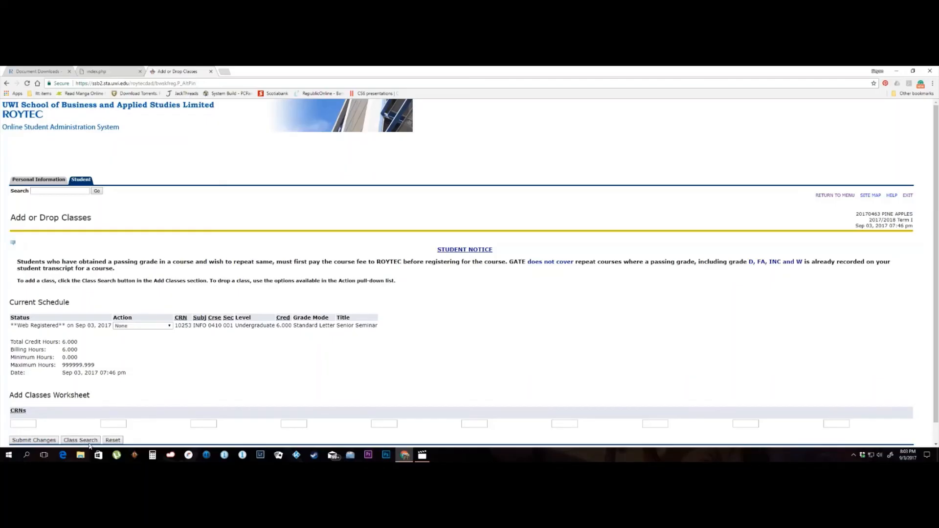
pyautogui.moveTo(152, 392)
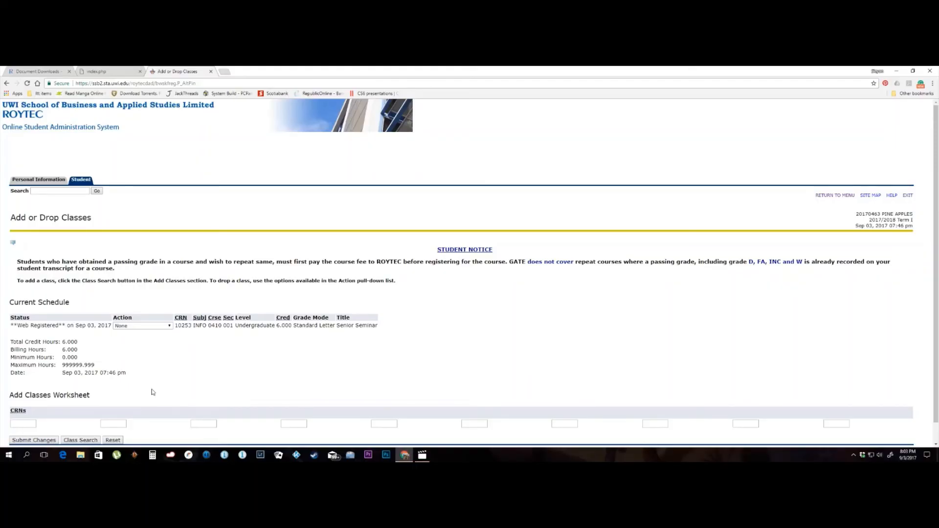
pyautogui.moveTo(812, 217)
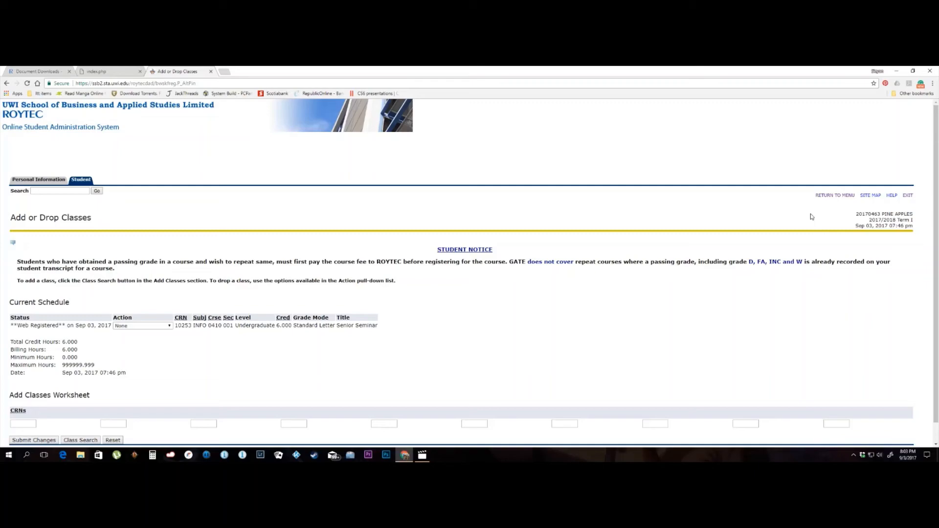
# Leave Add or Drop Classes and return to the registration menu.
pyautogui.click(835, 195)
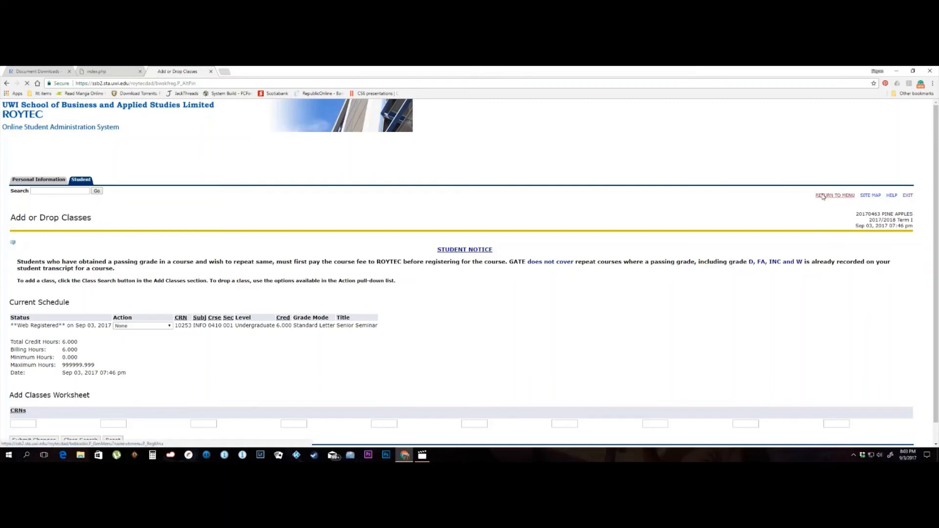
# Reopen Add or Drop Classes to check Senior Seminar, then return to the Registration menu.
pyautogui.click(835, 195)
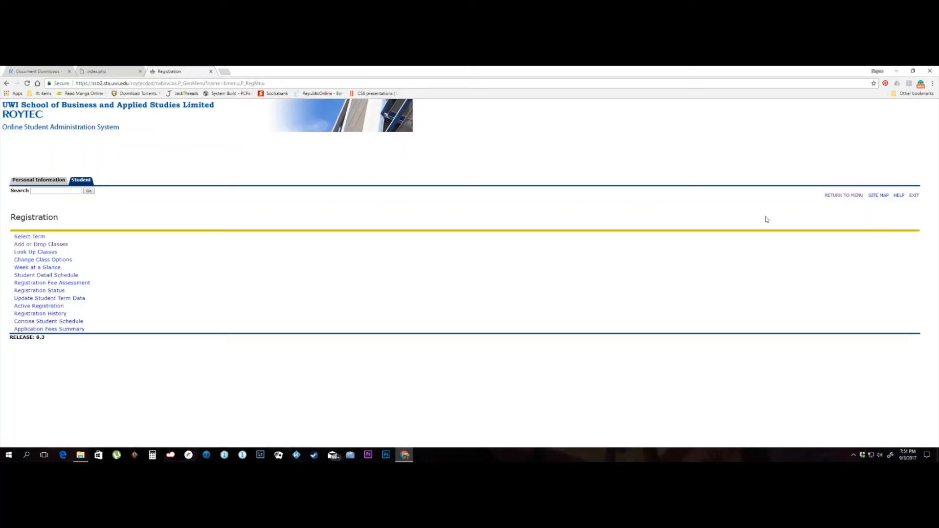
pyautogui.click(41, 244)
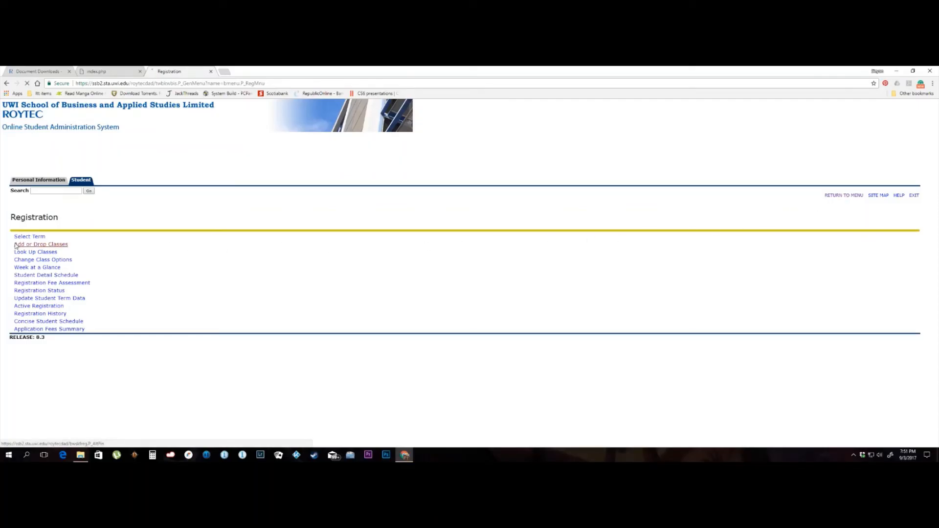
pyautogui.click(42, 244)
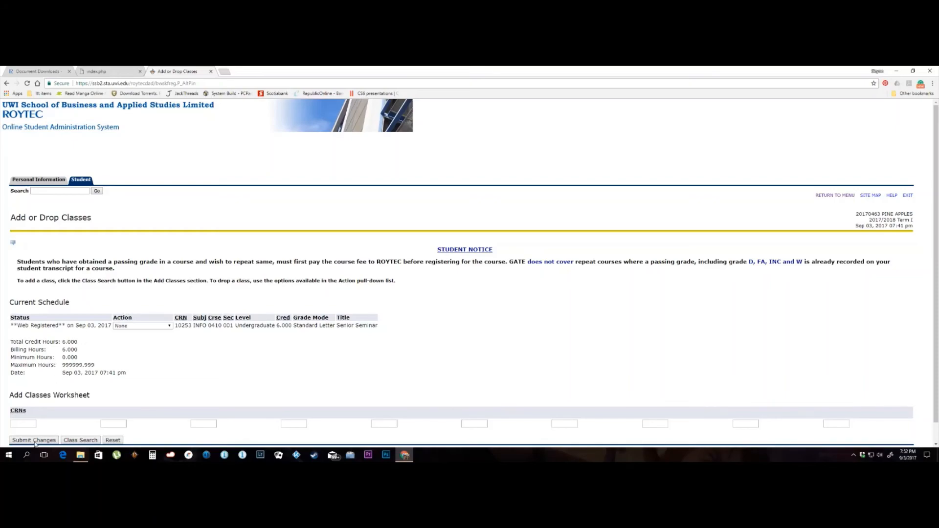
pyautogui.moveTo(135, 363)
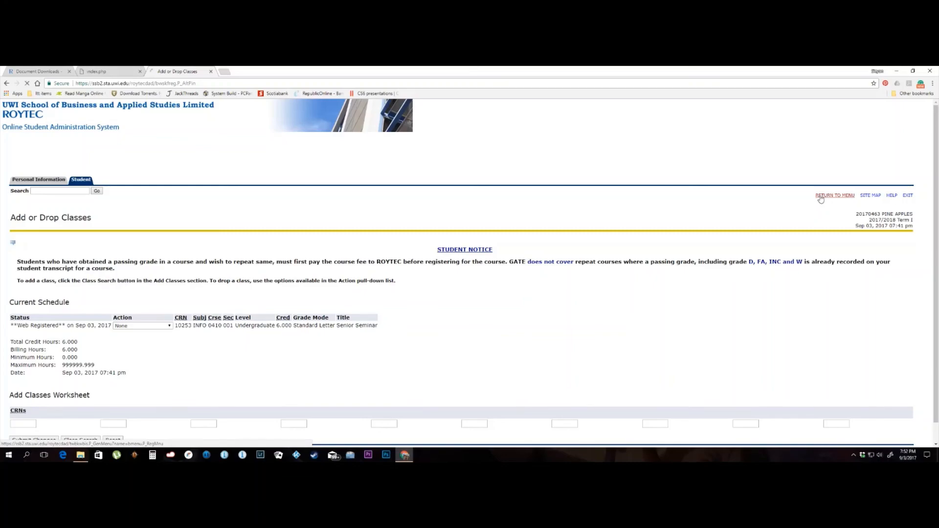
pyautogui.click(835, 196)
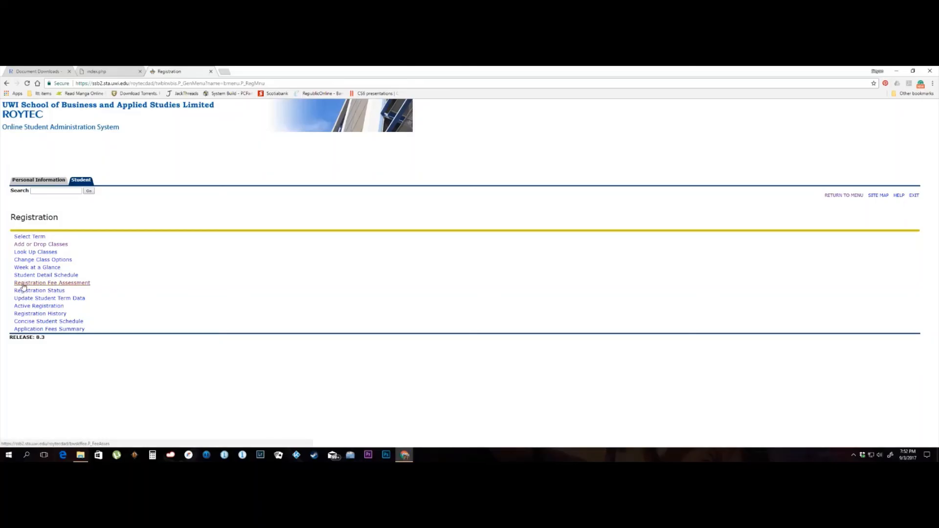
# View the Student Detail Schedule for Senior Seminar INFO 0410-001, then log out.
pyautogui.click(44, 274)
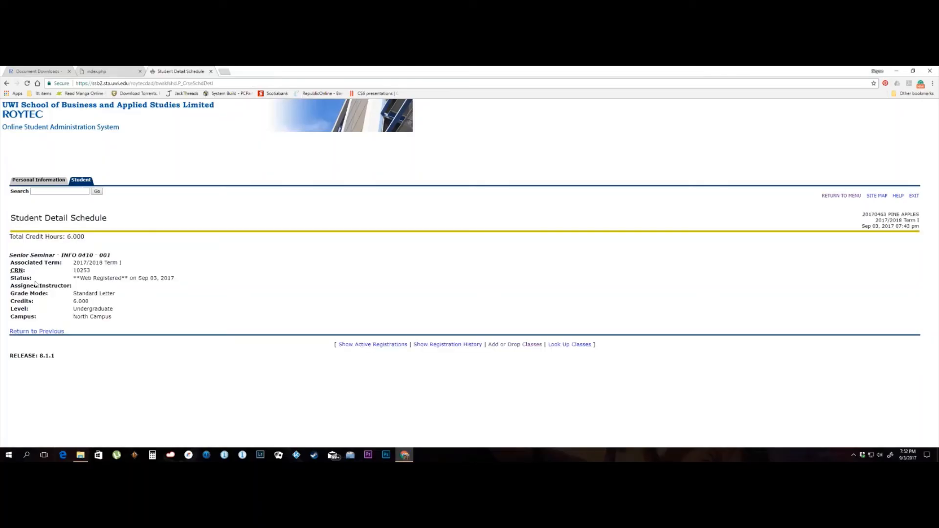
pyautogui.moveTo(65, 314)
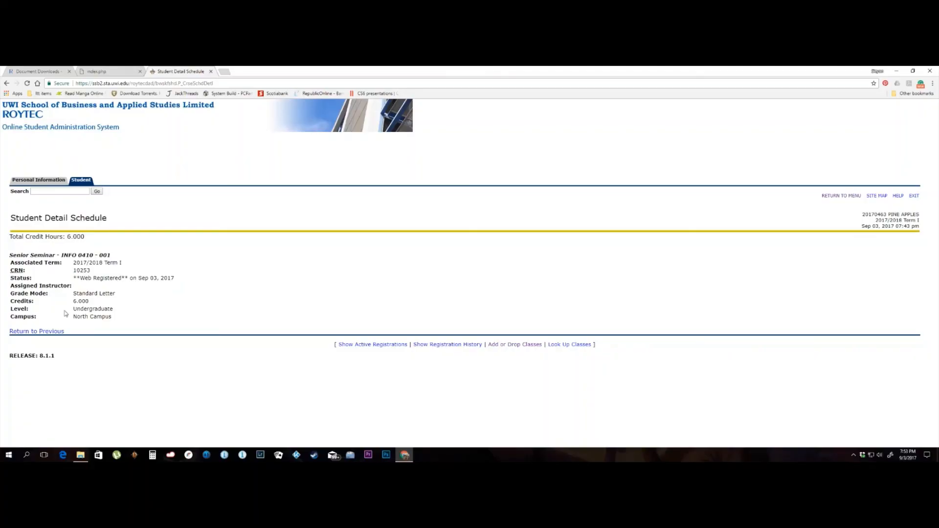
pyautogui.moveTo(536, 259)
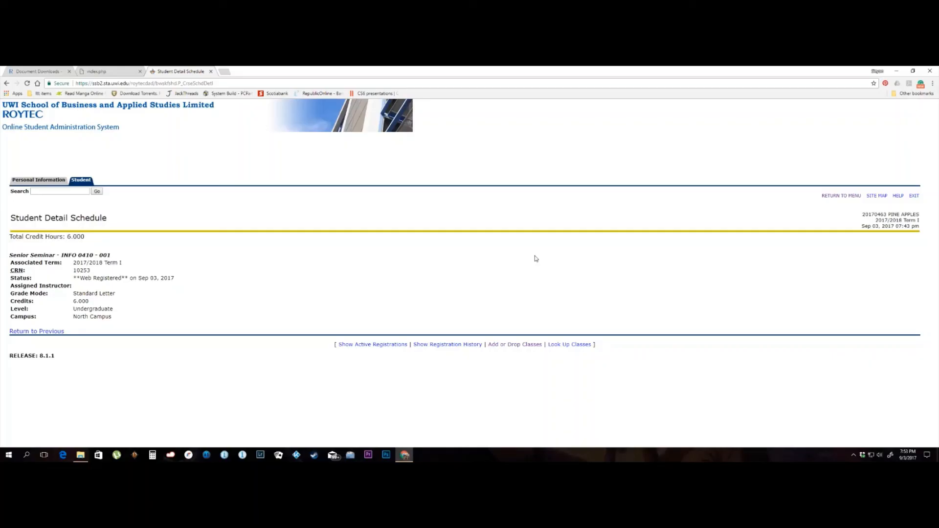
pyautogui.moveTo(918, 197)
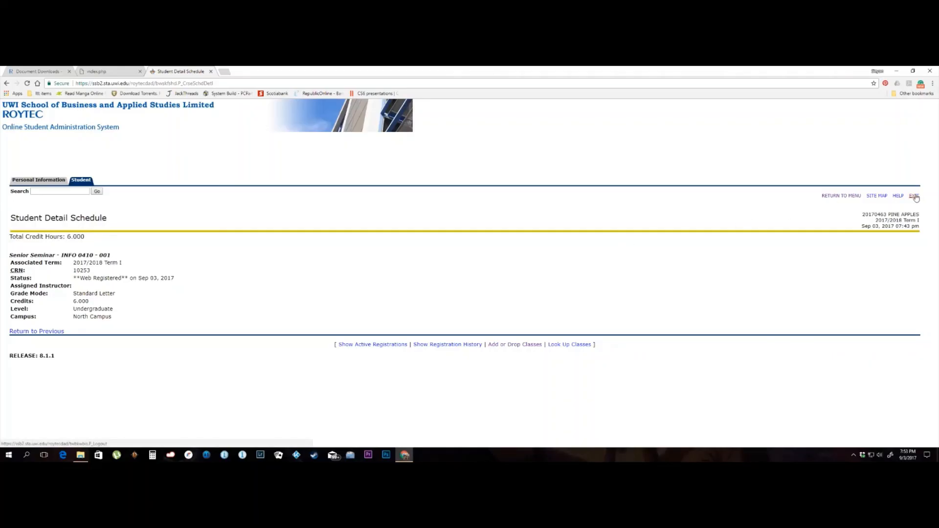
pyautogui.click(915, 196)
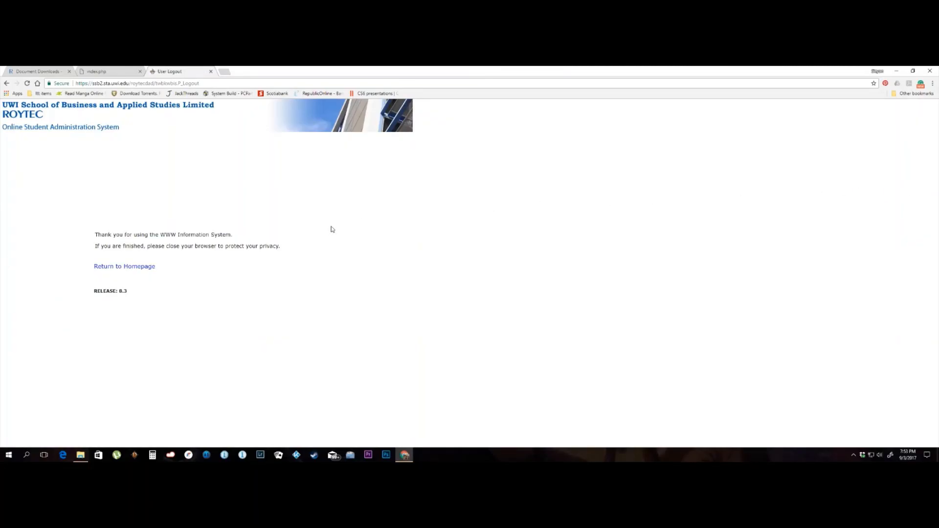
# Return to the login homepage and enter student ID 2017 in the User ID field.
pyautogui.click(124, 266)
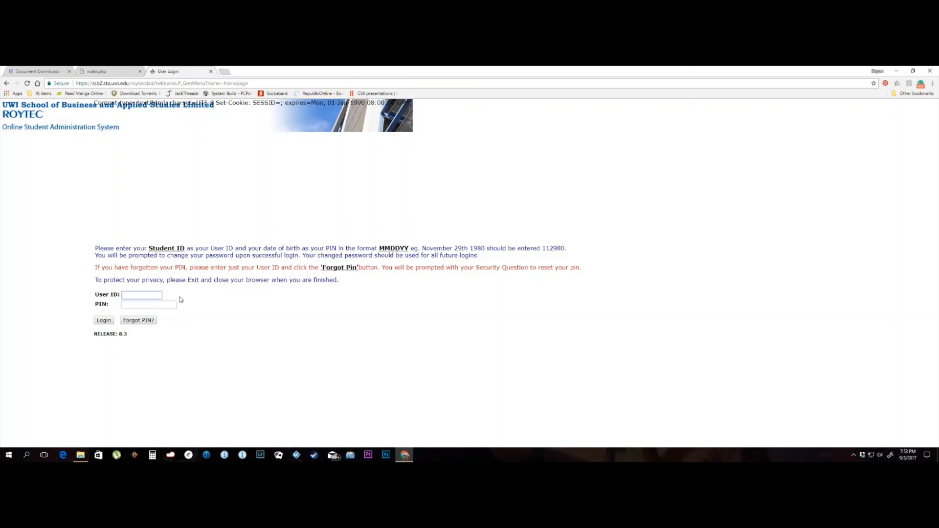
pyautogui.click(141, 295)
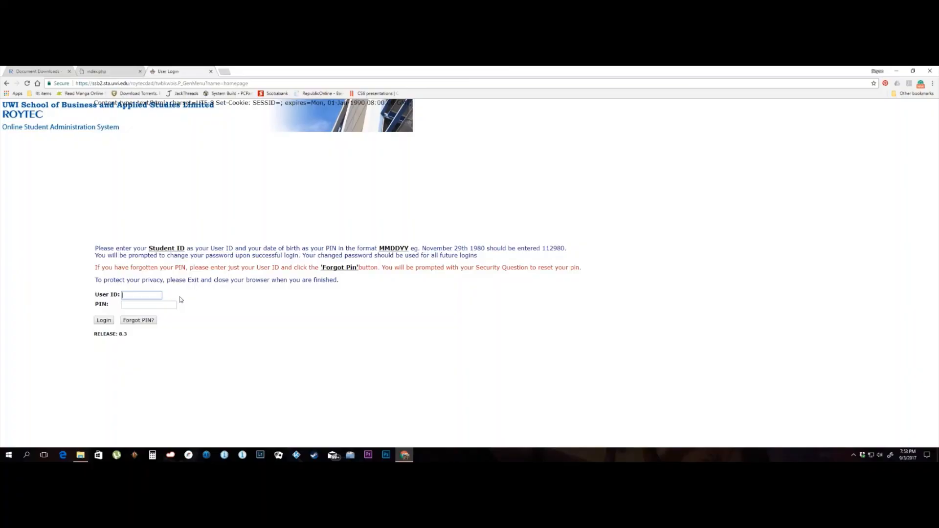
pyautogui.write('20170463')
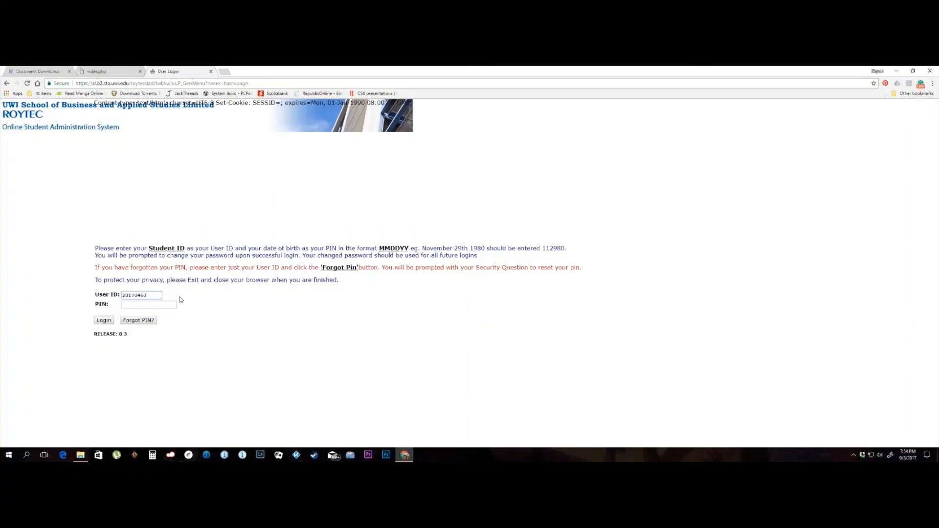
pyautogui.moveTo(149, 320)
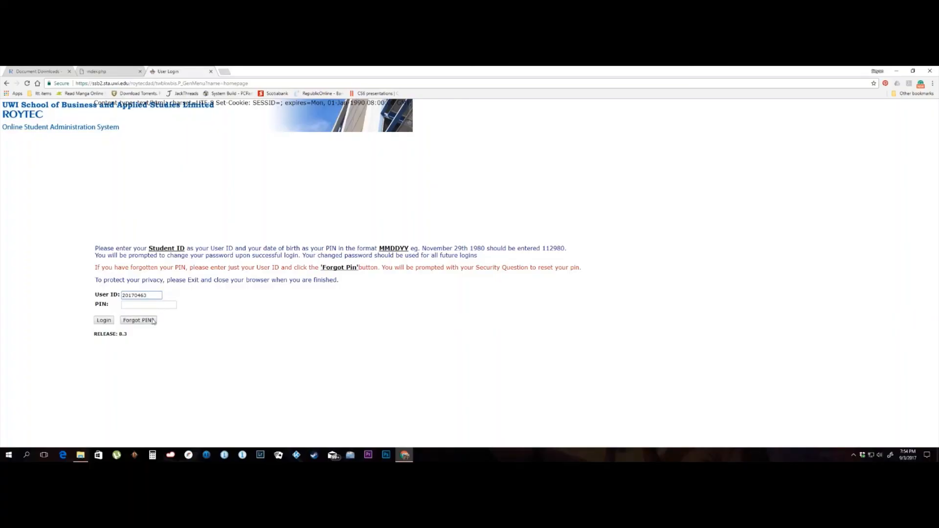
pyautogui.click(138, 320)
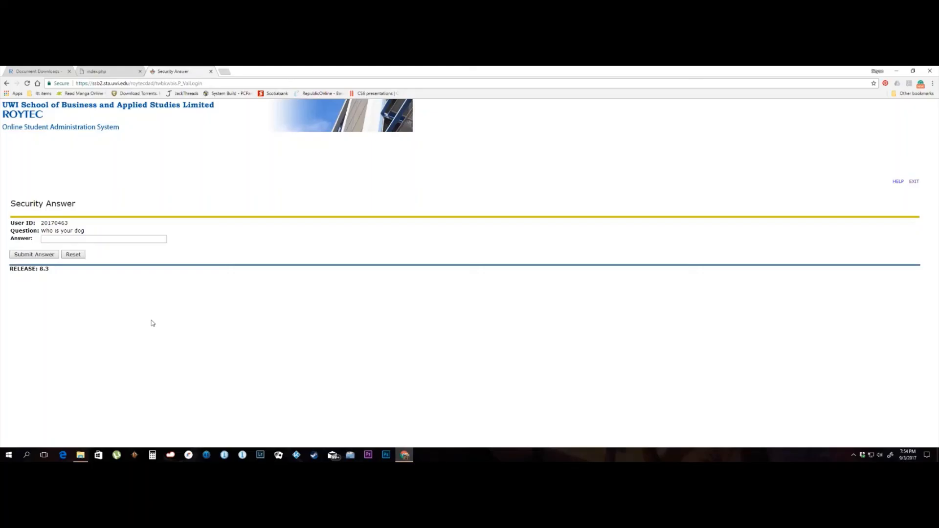
pyautogui.click(103, 240)
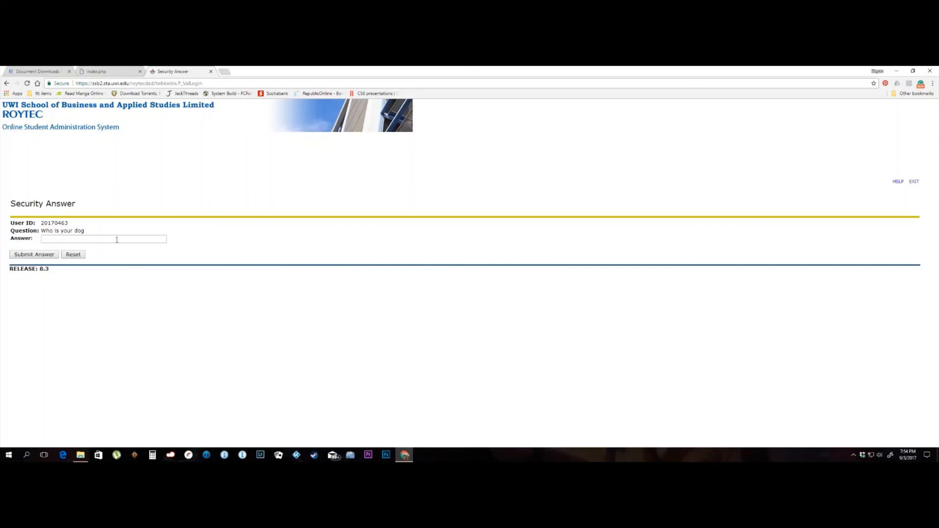
pyautogui.click(103, 239)
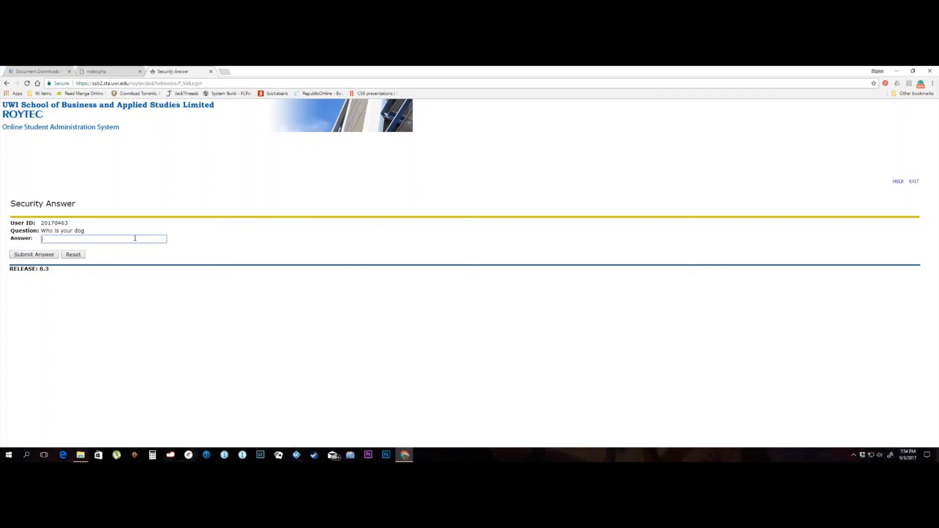
pyautogui.write('Chomps')
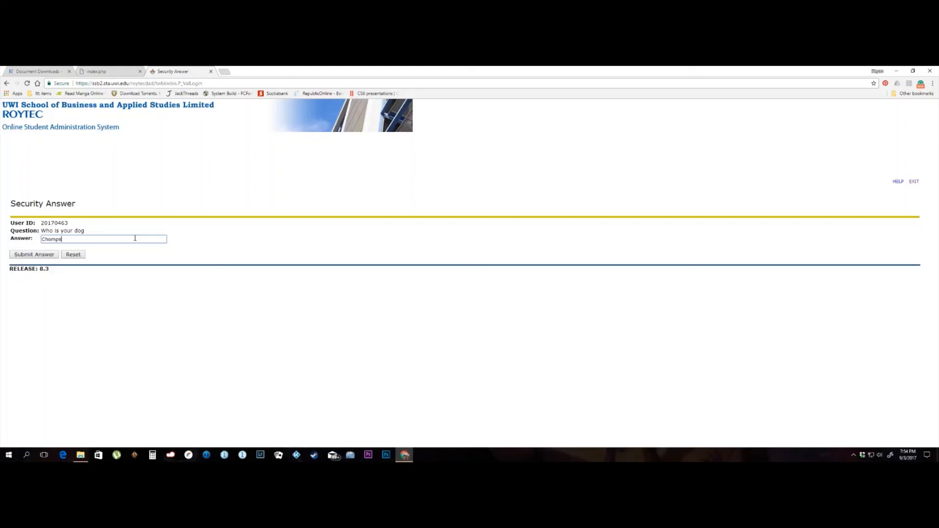
pyautogui.write('ki')
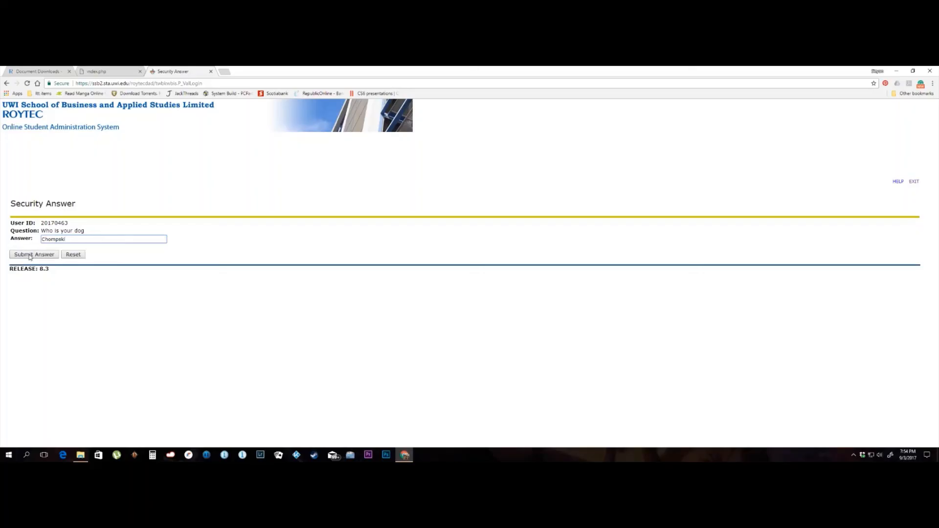
pyautogui.click(33, 254)
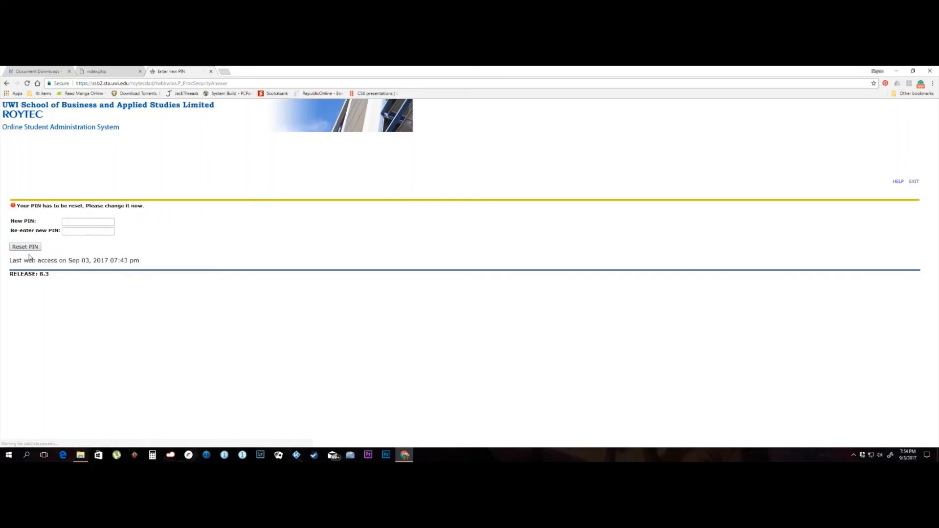
# Enter a new five-character PIN and submit it with Reset PIN.
pyautogui.click(87, 221)
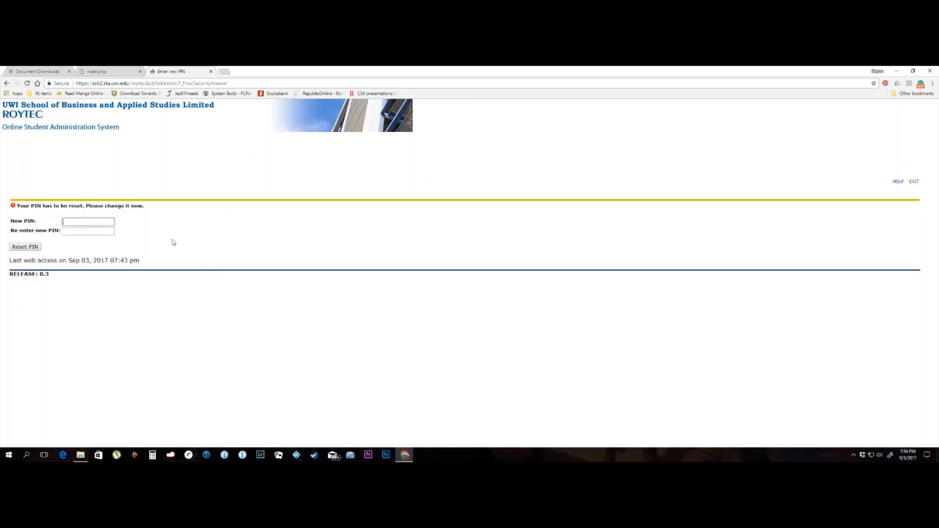
pyautogui.moveTo(178, 243)
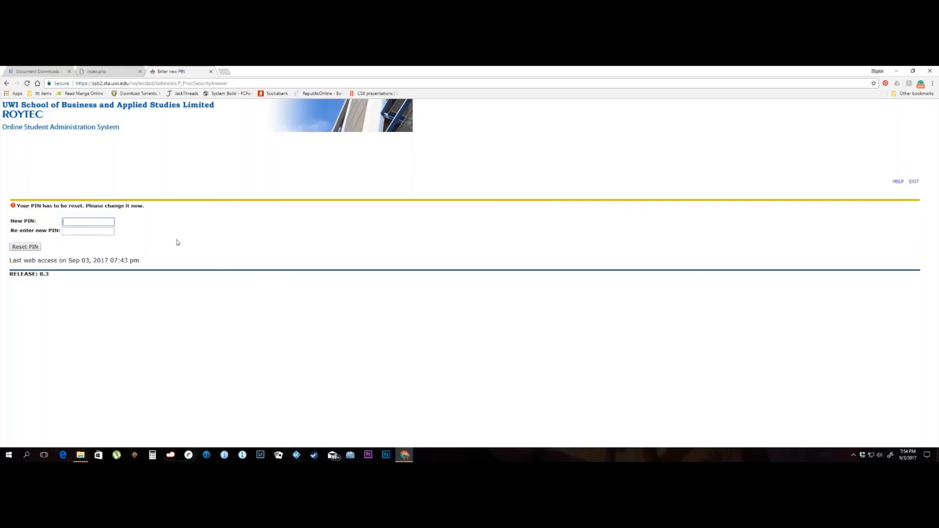
pyautogui.write('•••••')
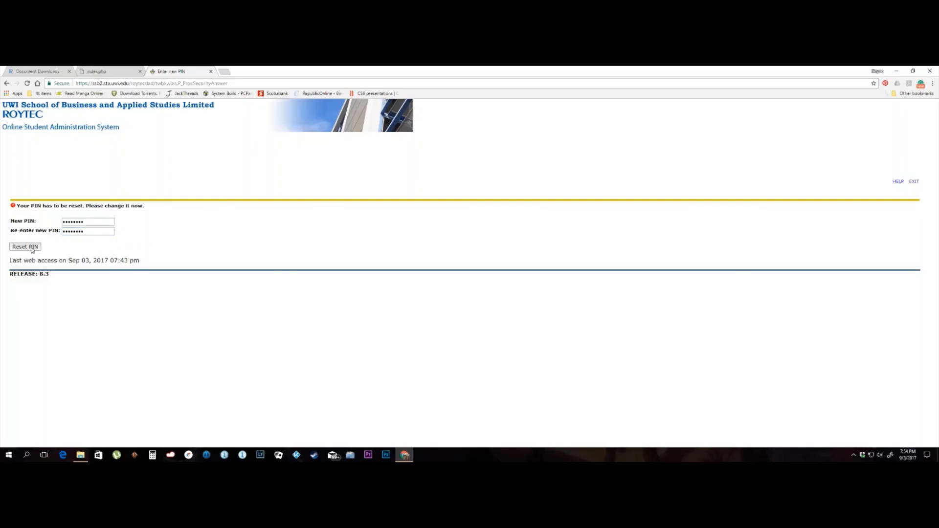
pyautogui.click(25, 247)
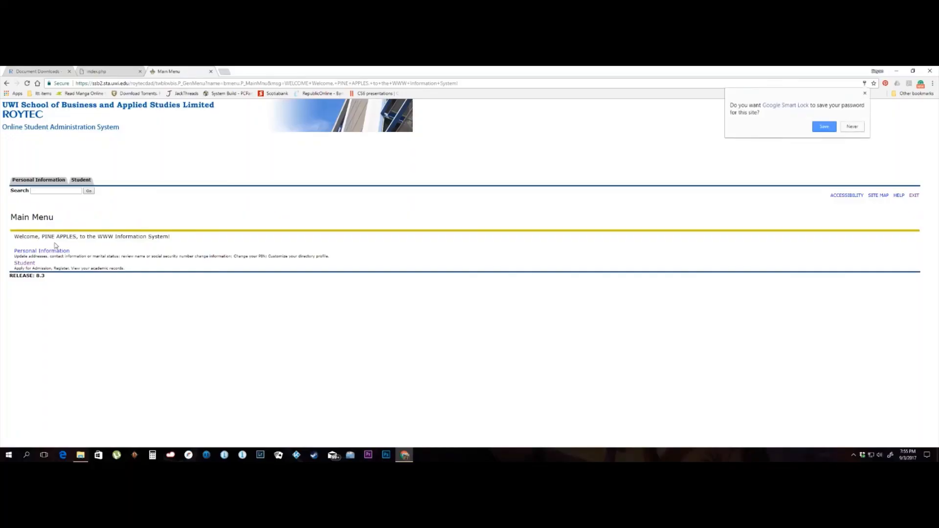